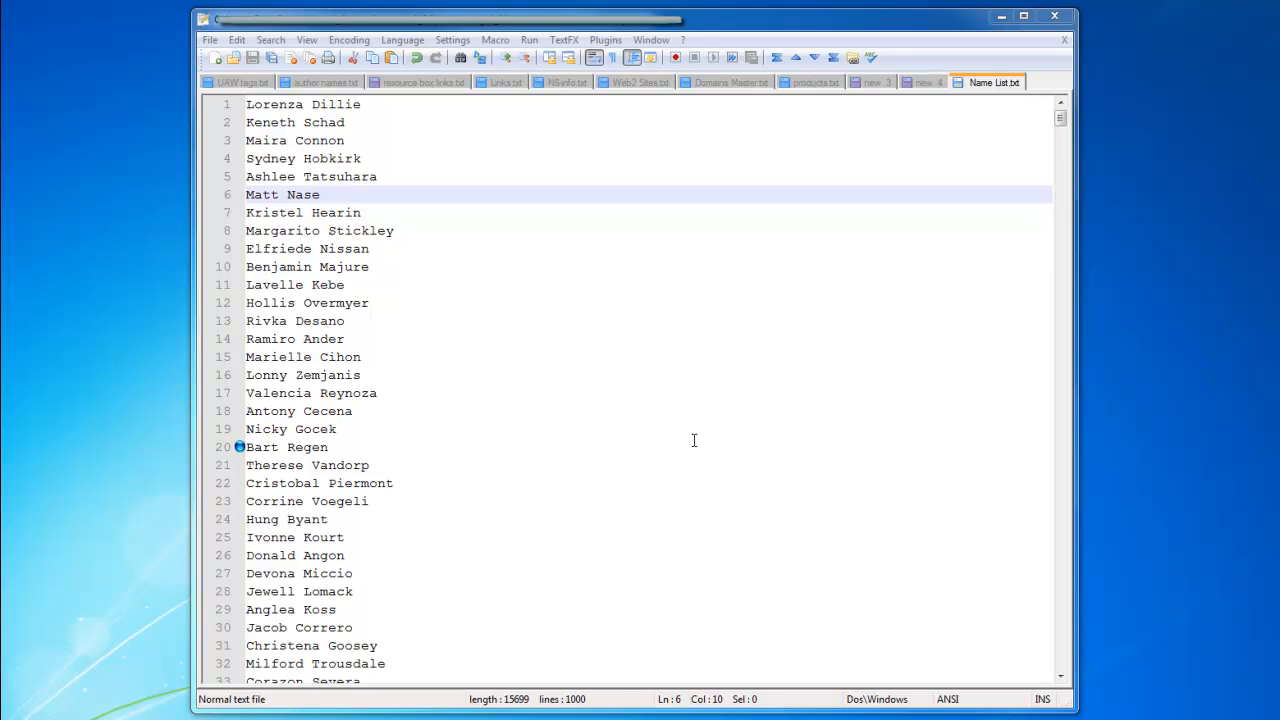
pyautogui.moveTo(554, 330)
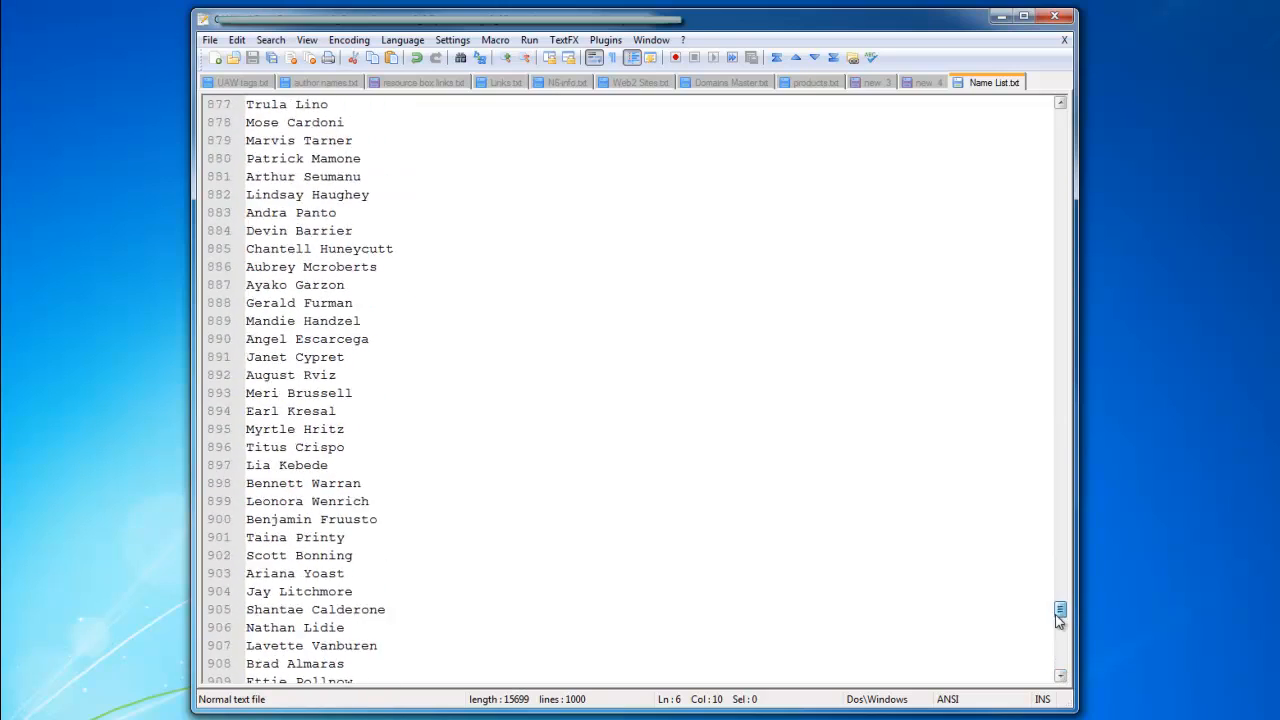
# Select the first 19 names and start a new blank document to hold them.
pyautogui.moveTo(1060, 608); pyautogui.dragTo(1060, 118)
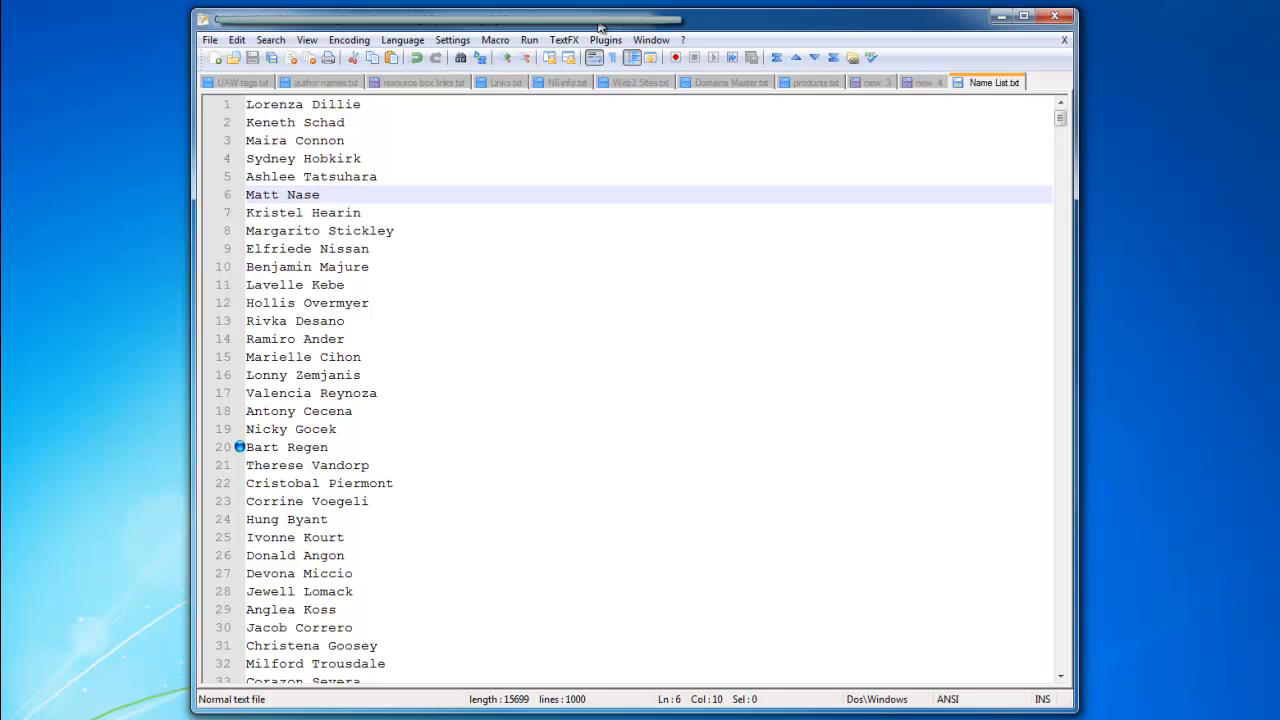
pyautogui.moveTo(376, 408)
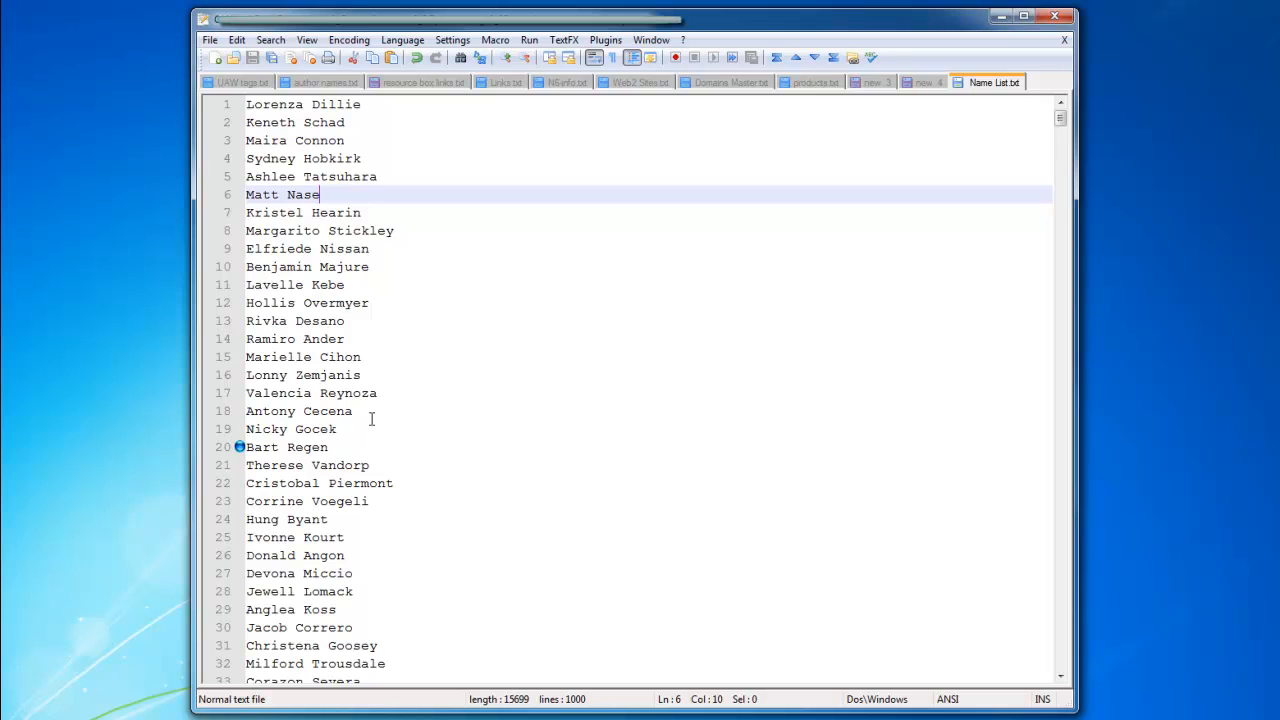
pyautogui.moveTo(460, 268)
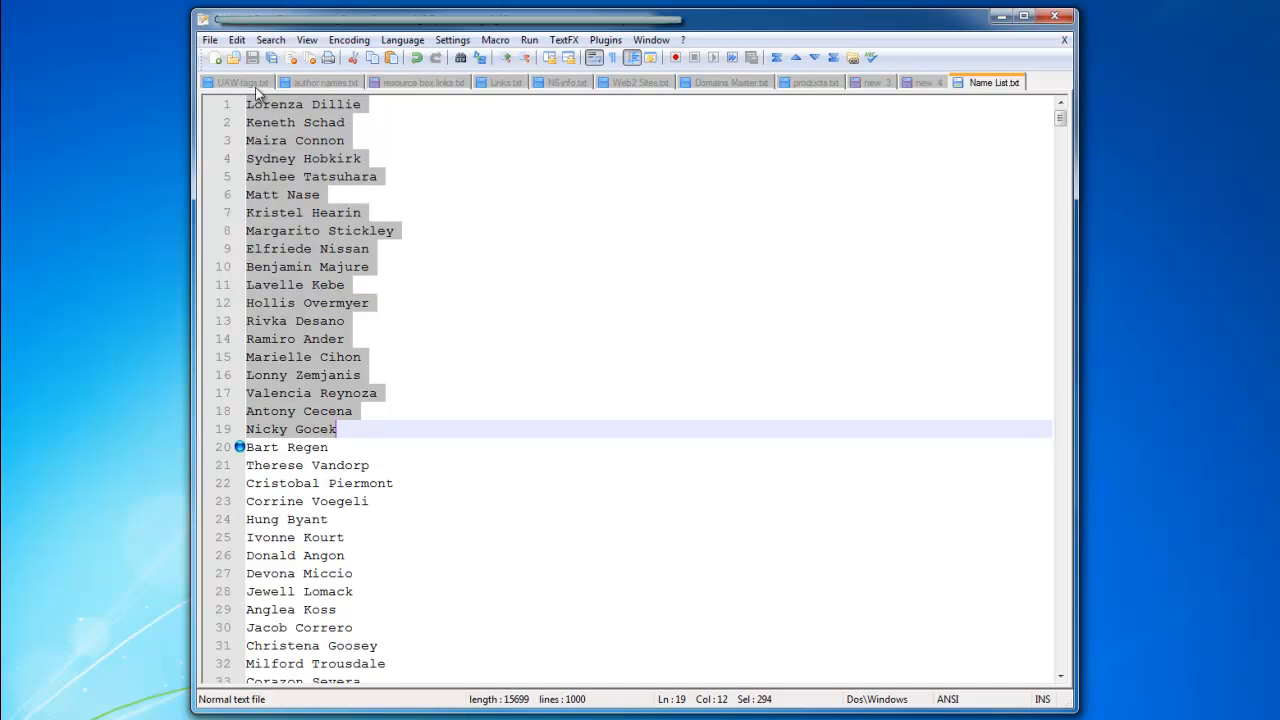
pyautogui.click(216, 56)
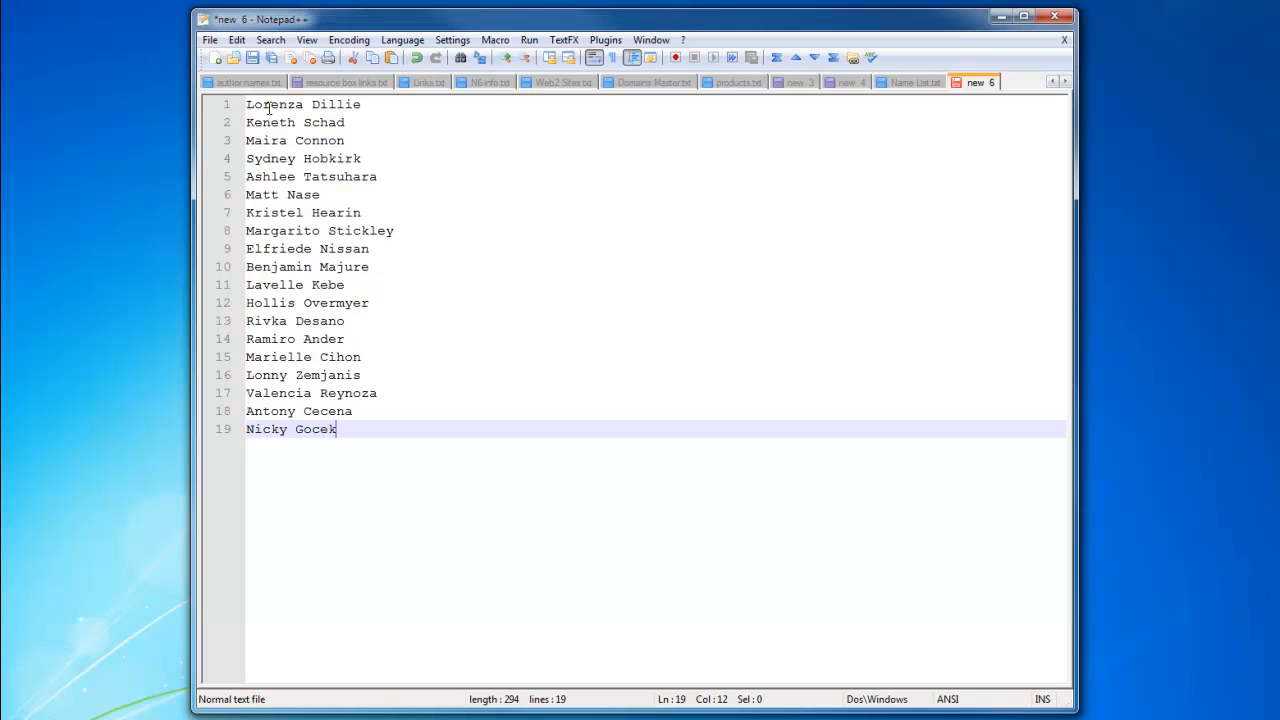
pyautogui.moveTo(356, 100)
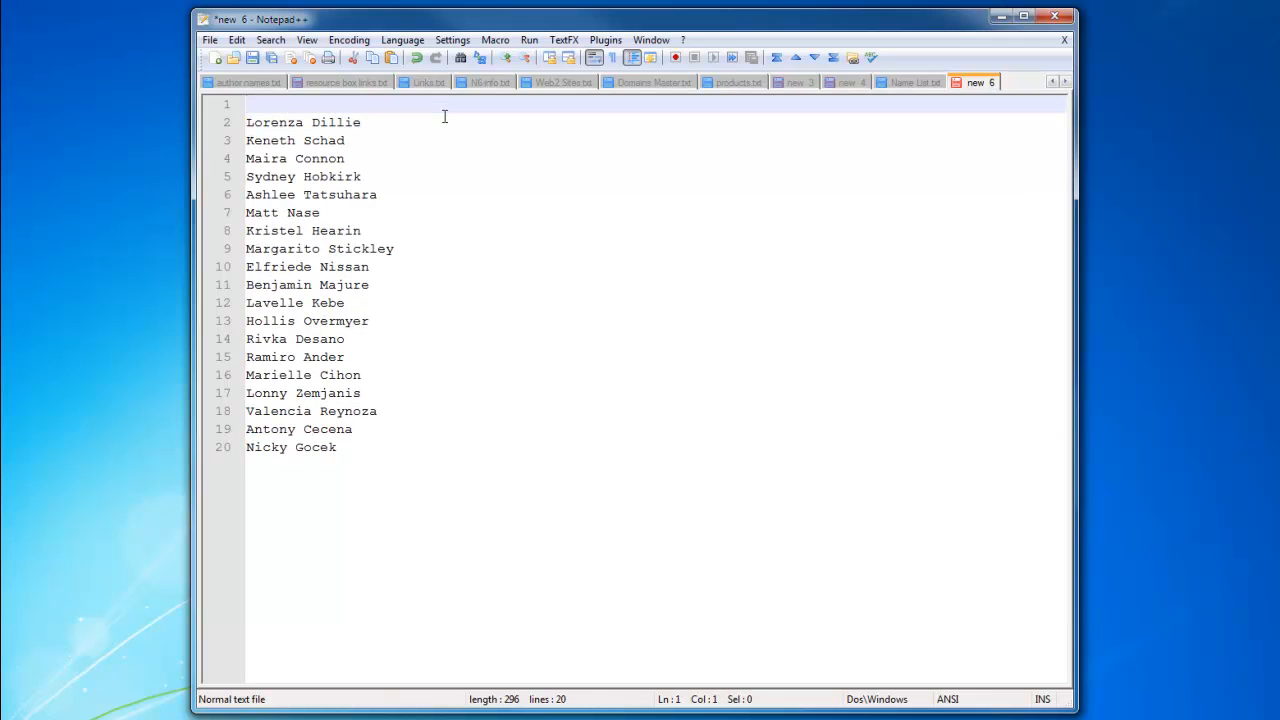
# Write a sample placeholder {sdfsdf|sdfsdf|sdfsdf} on line 1 and select the whole line.
pyautogui.write('{')
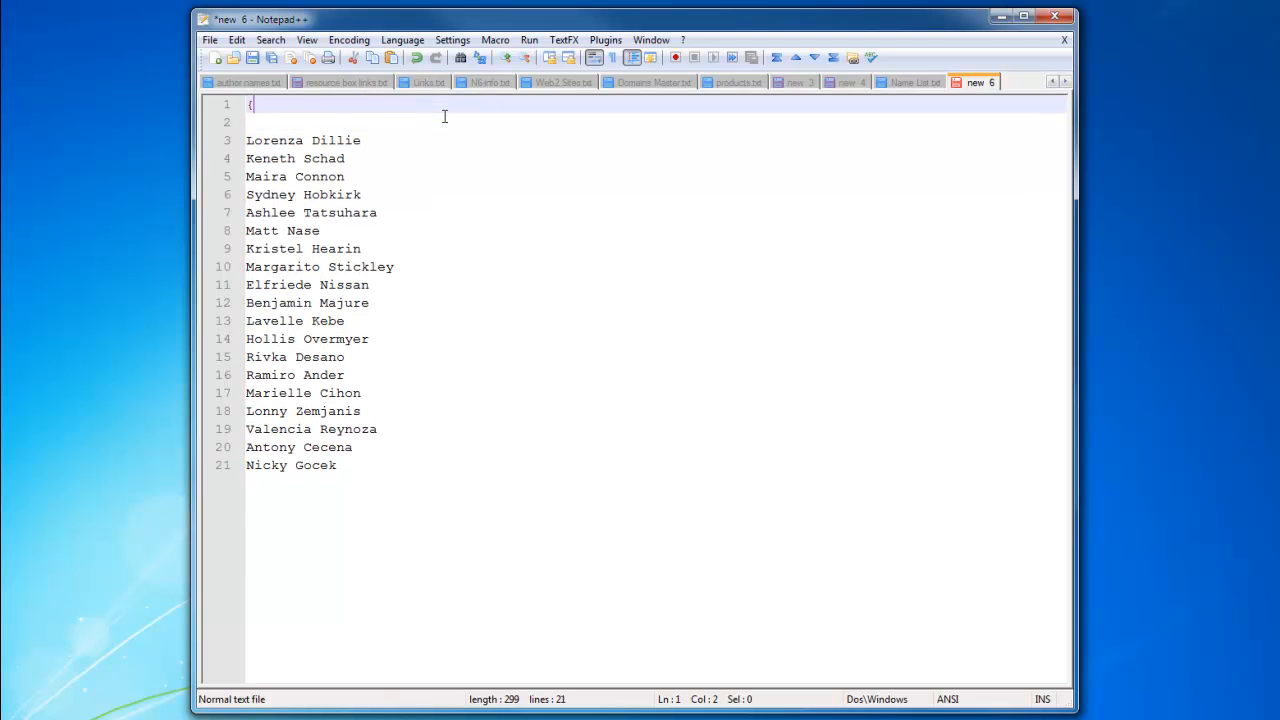
pyautogui.write('sdfsdf|sdfsdfs|')
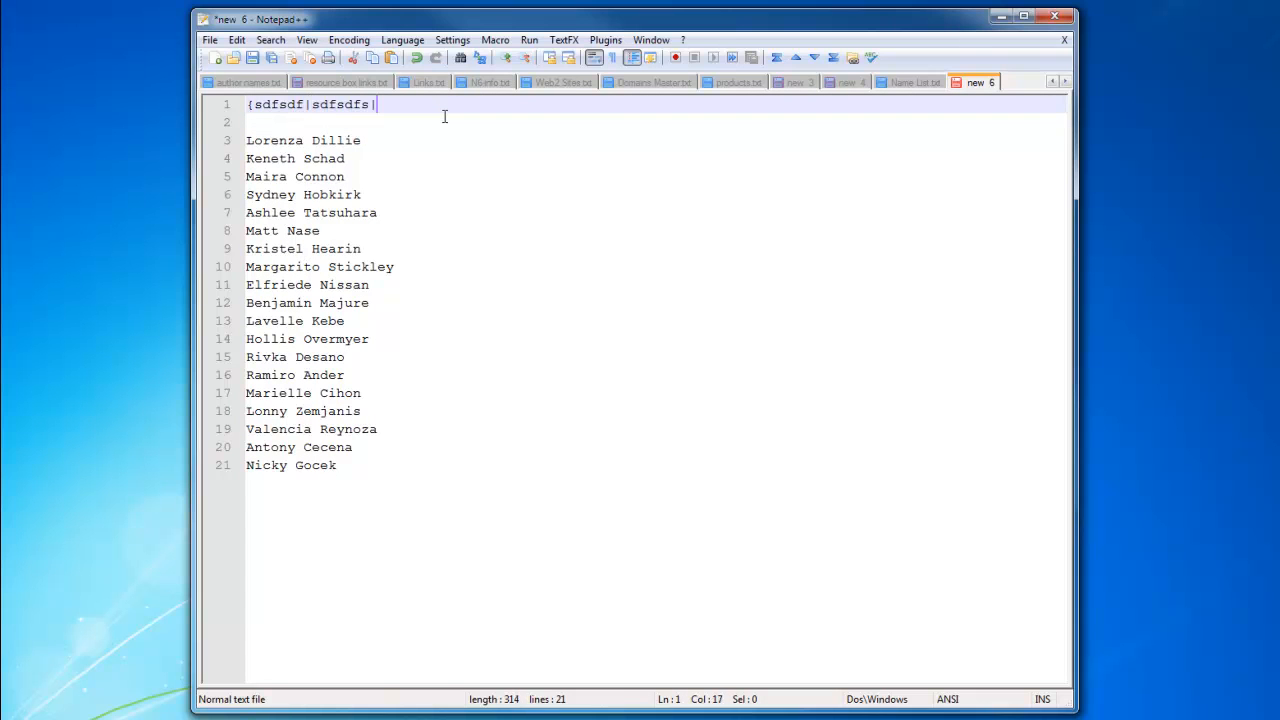
pyautogui.write('sdfsdf|sdfsdf}')
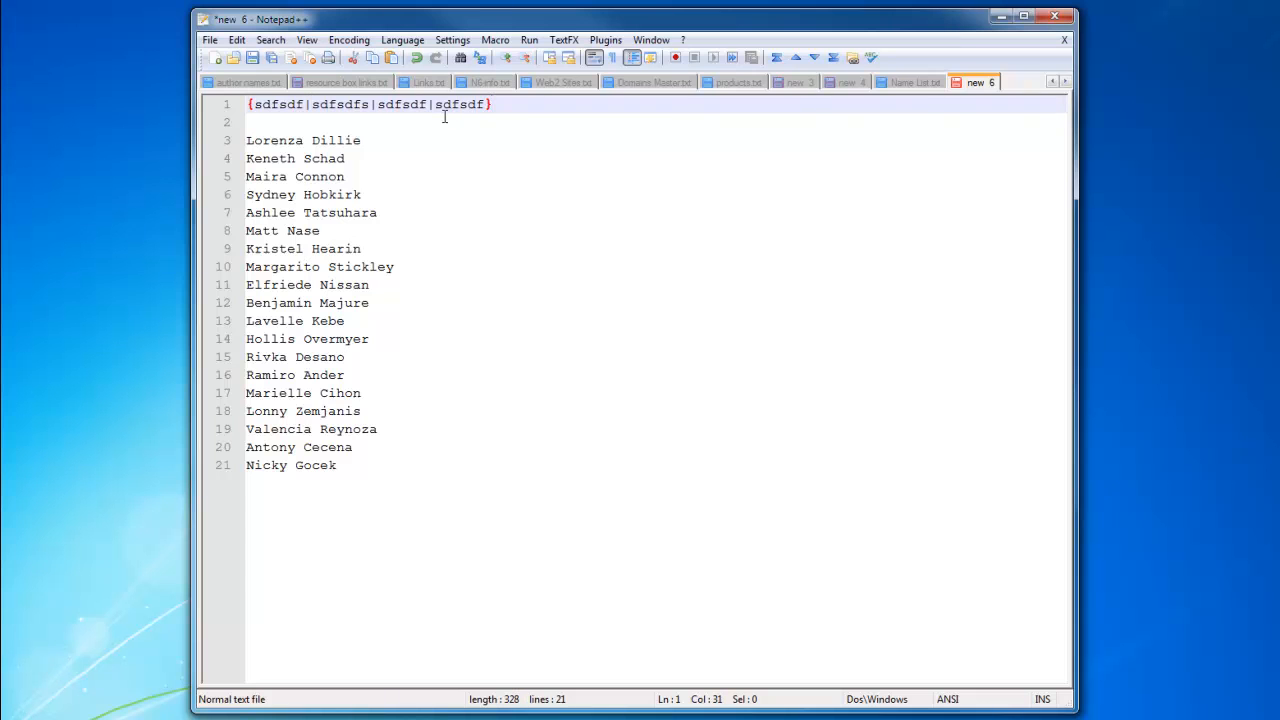
pyautogui.moveTo(490, 104); pyautogui.dragTo(248, 104)
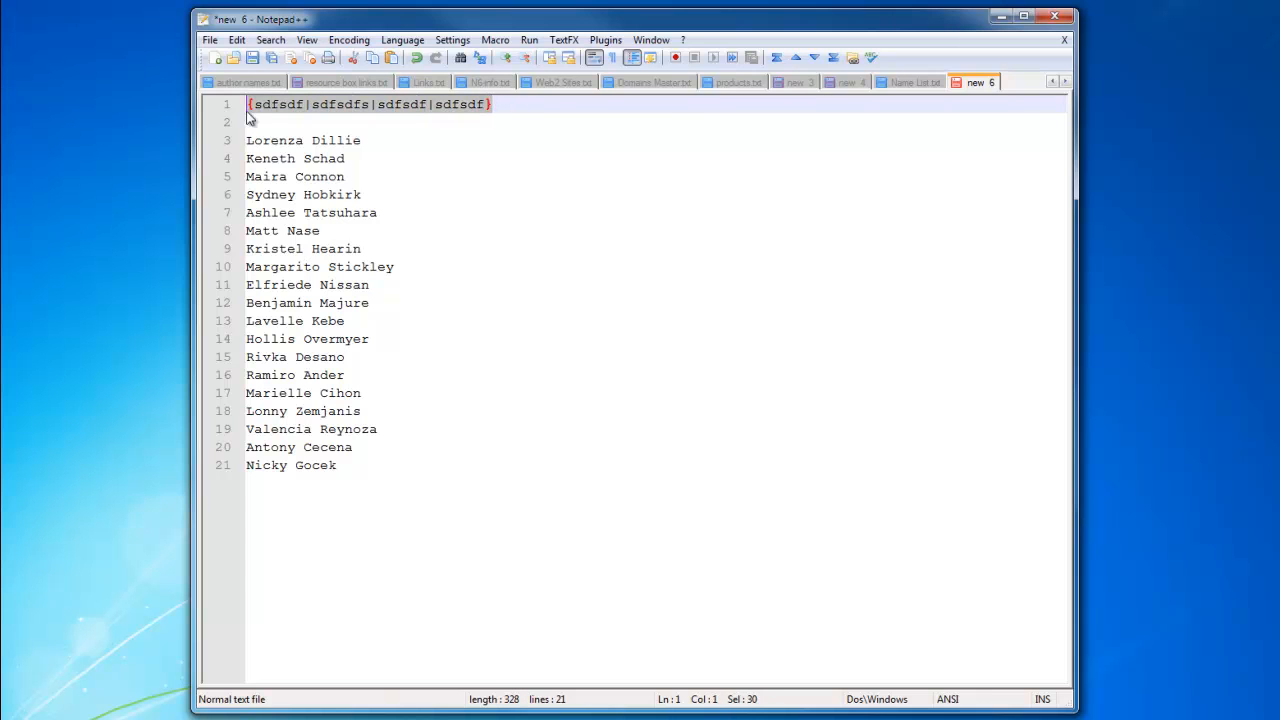
pyautogui.click(284, 104)
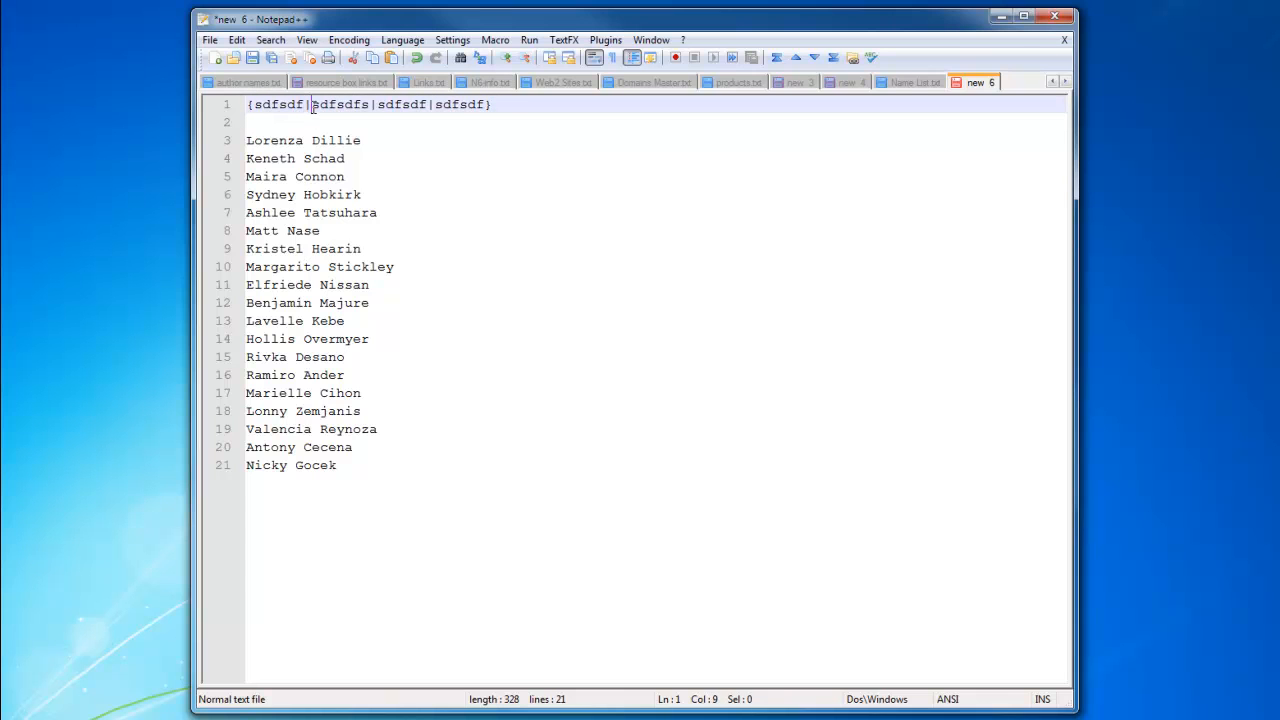
pyautogui.tripleClick(370, 104)
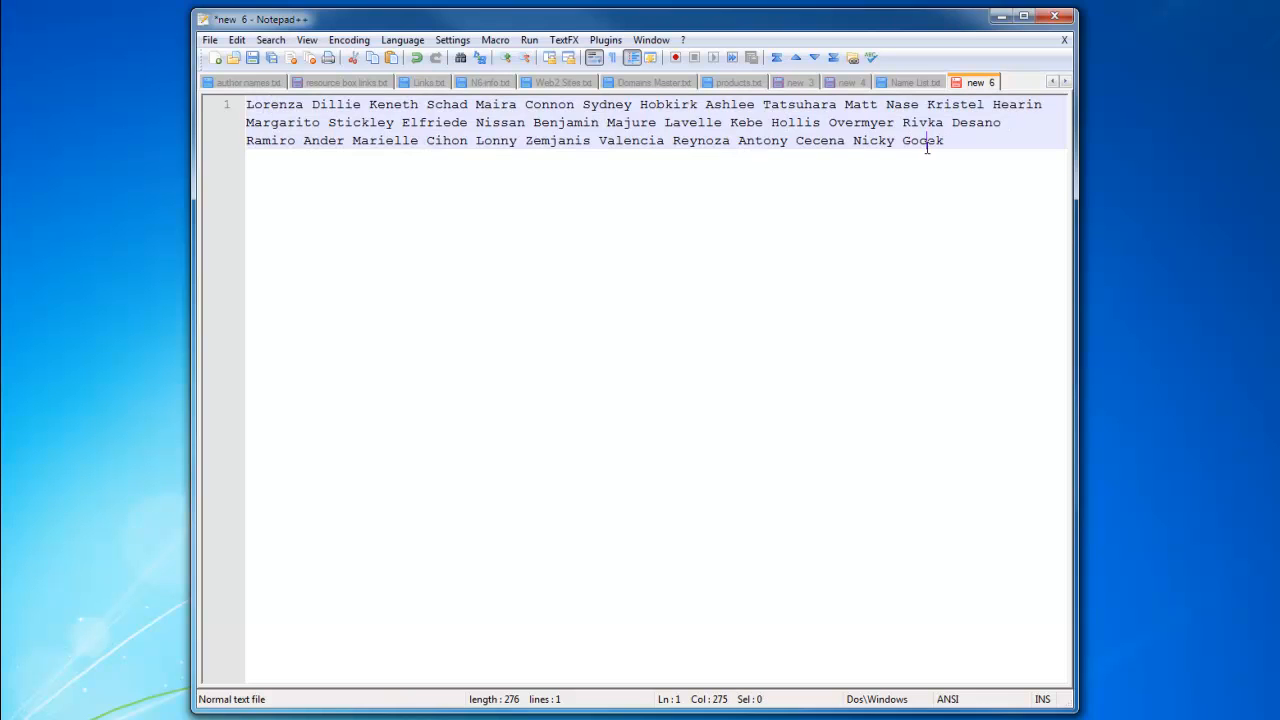
# Select the last name Gocek and bring up Find with it as the search term.
pyautogui.doubleClick(920, 140)
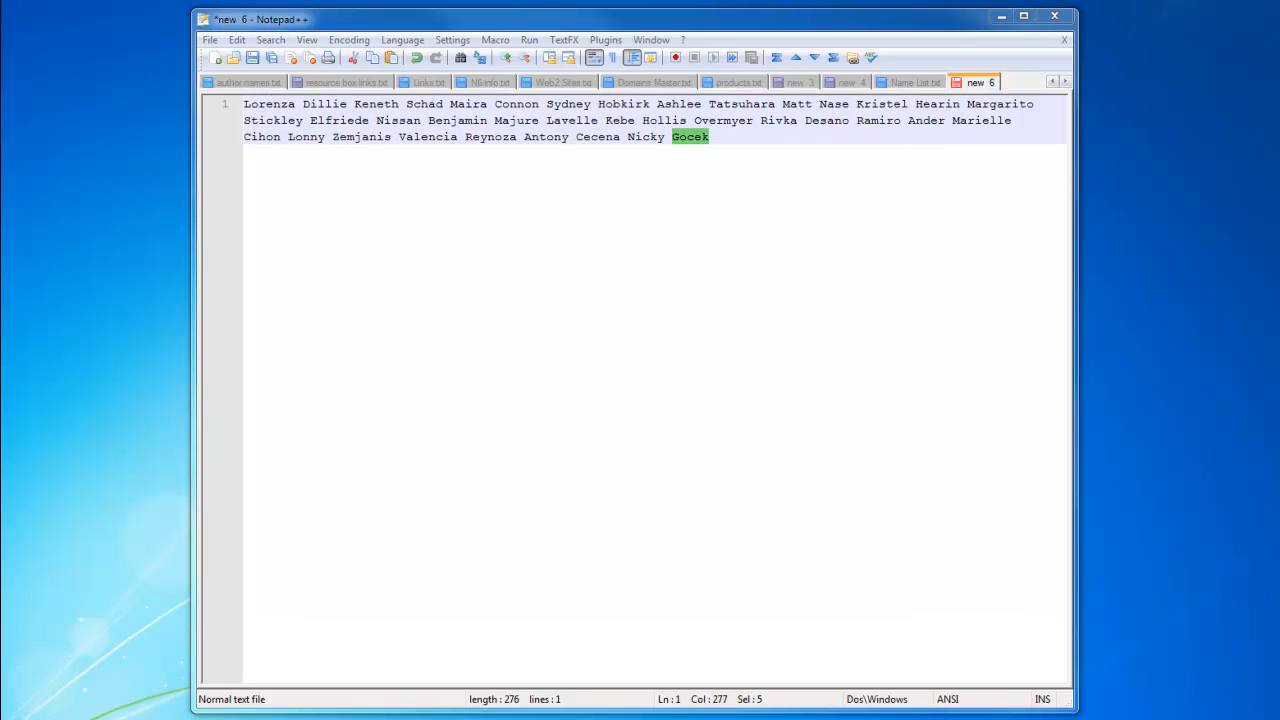
pyautogui.press('Ctrl+f')
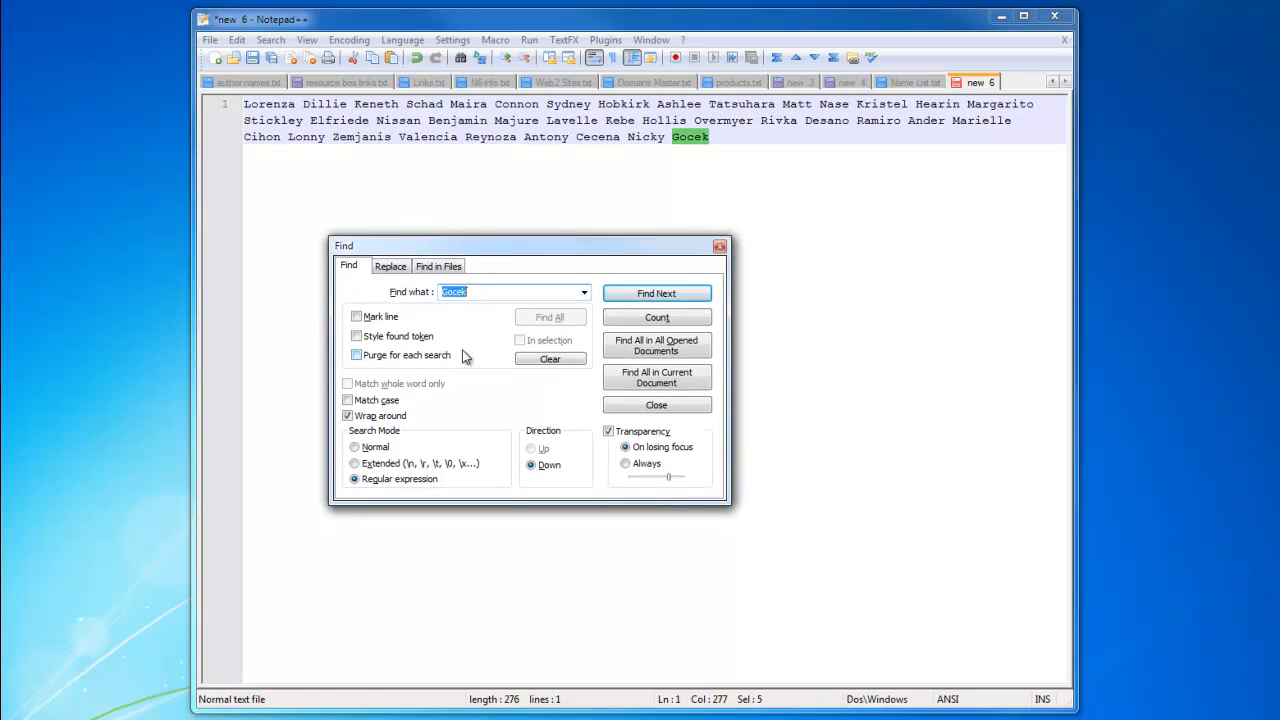
# Replace all 37 spaces between names with pipes, acknowledge the count and close the dialog.
pyautogui.click(390, 264)
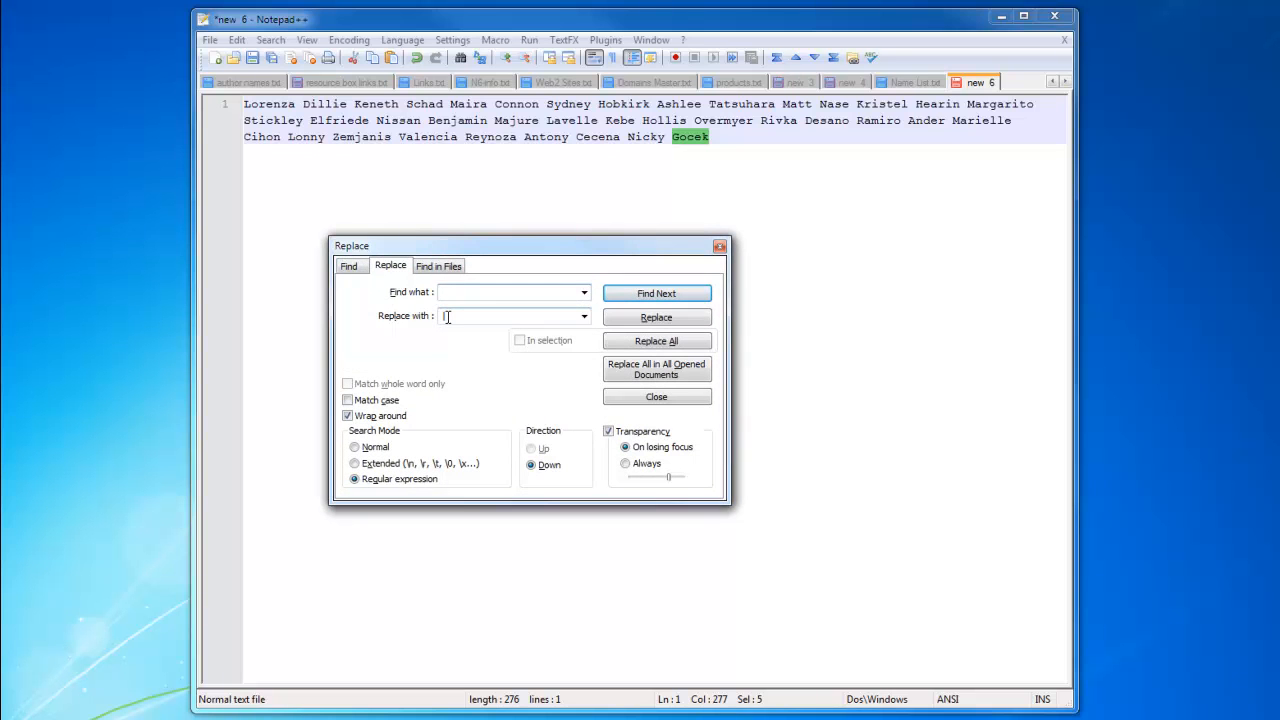
pyautogui.click(656, 340)
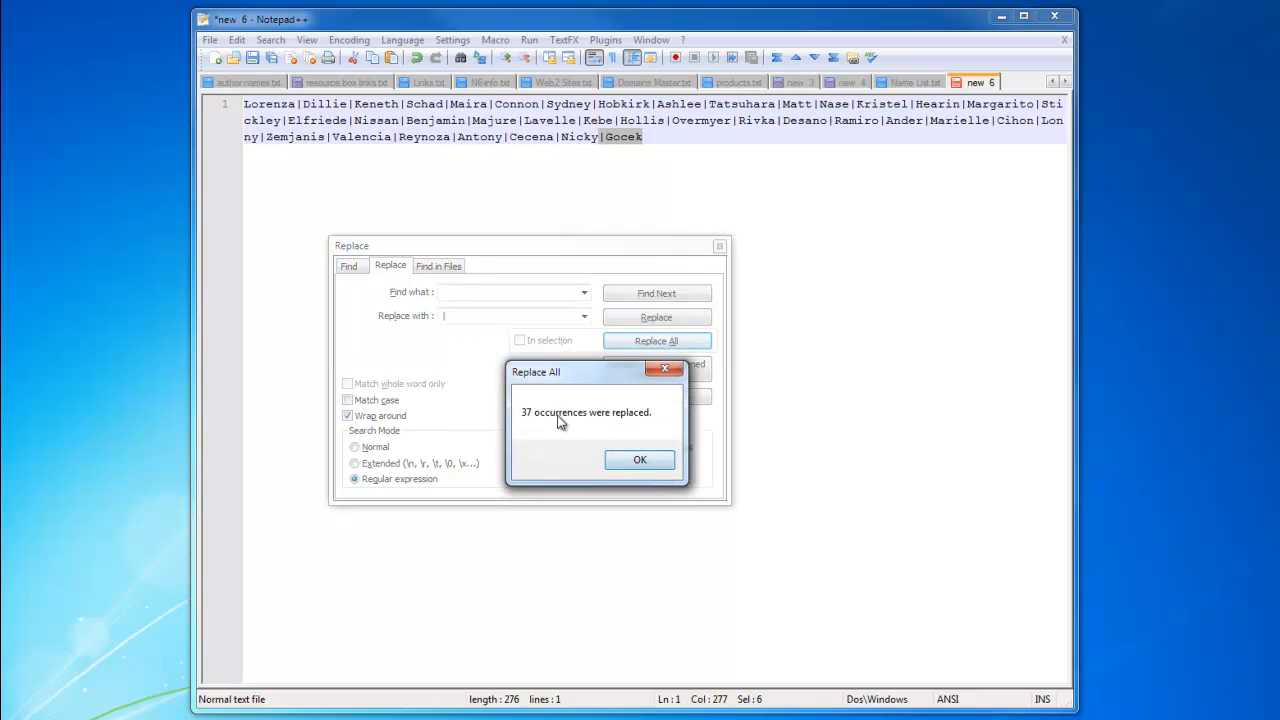
pyautogui.click(640, 458)
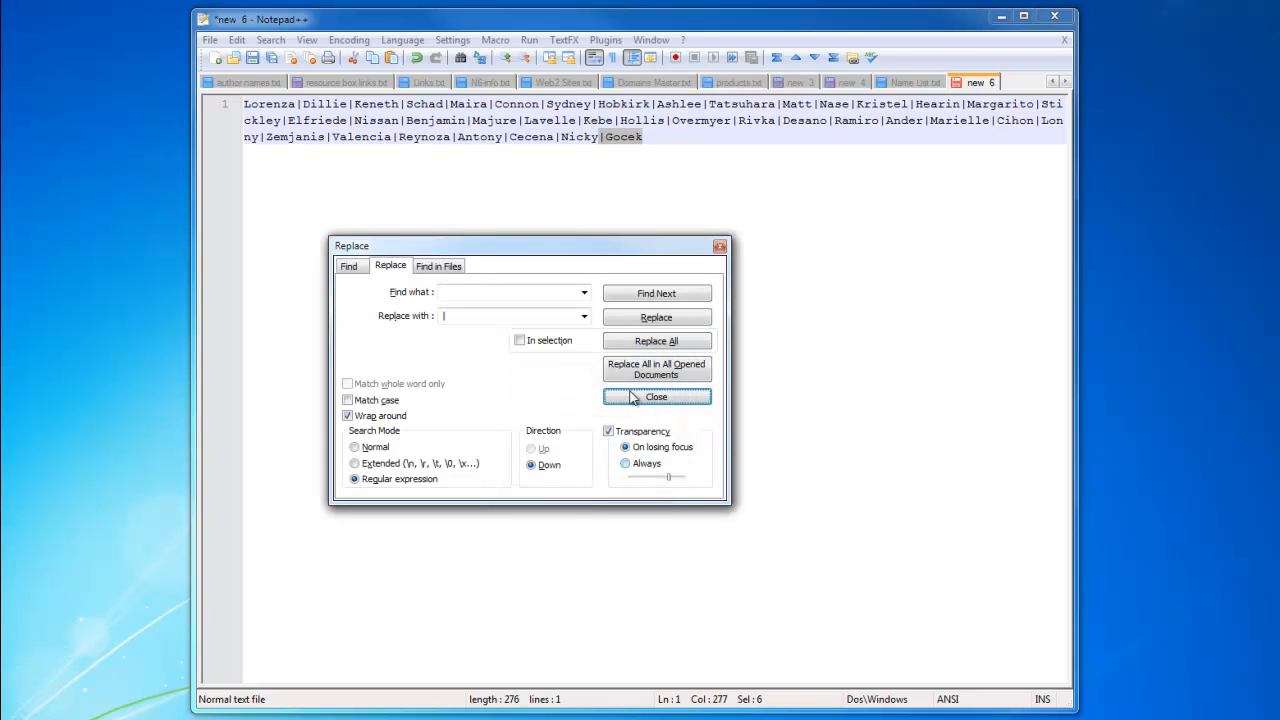
pyautogui.click(656, 396)
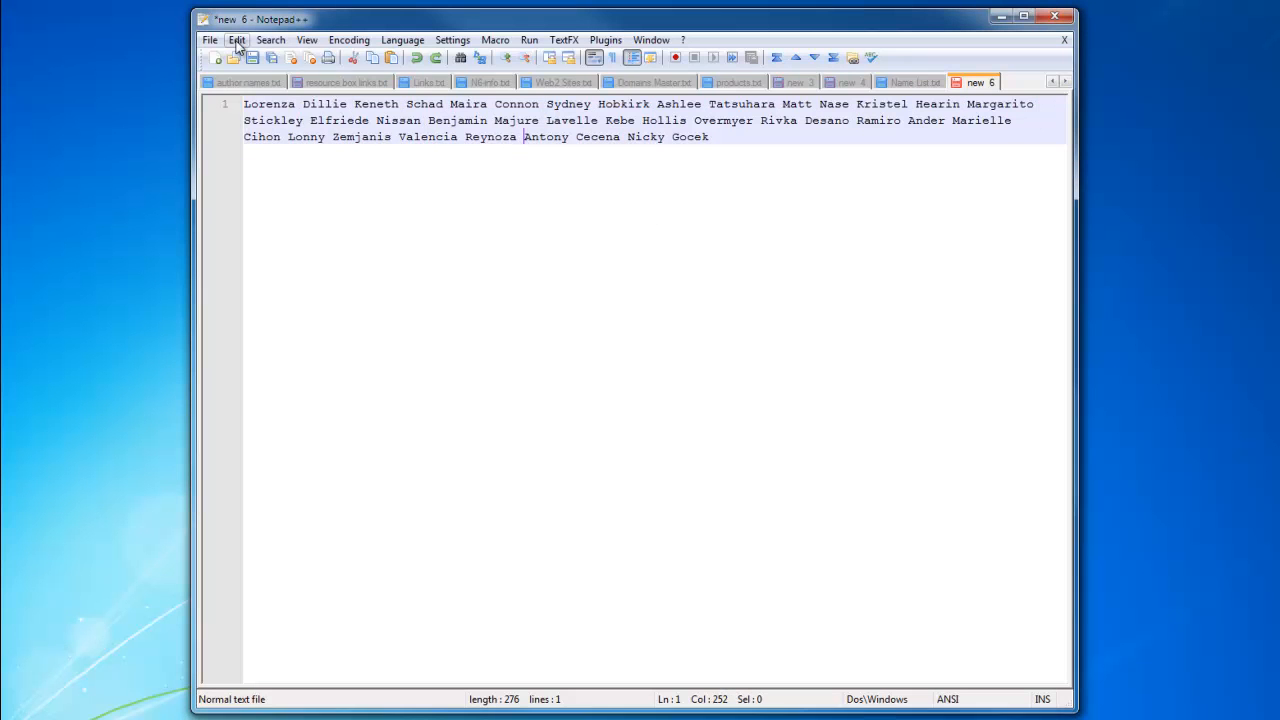
# Browse the Edit, Search and File menus, then launch Find for the first-name line.
pyautogui.click(236, 40)
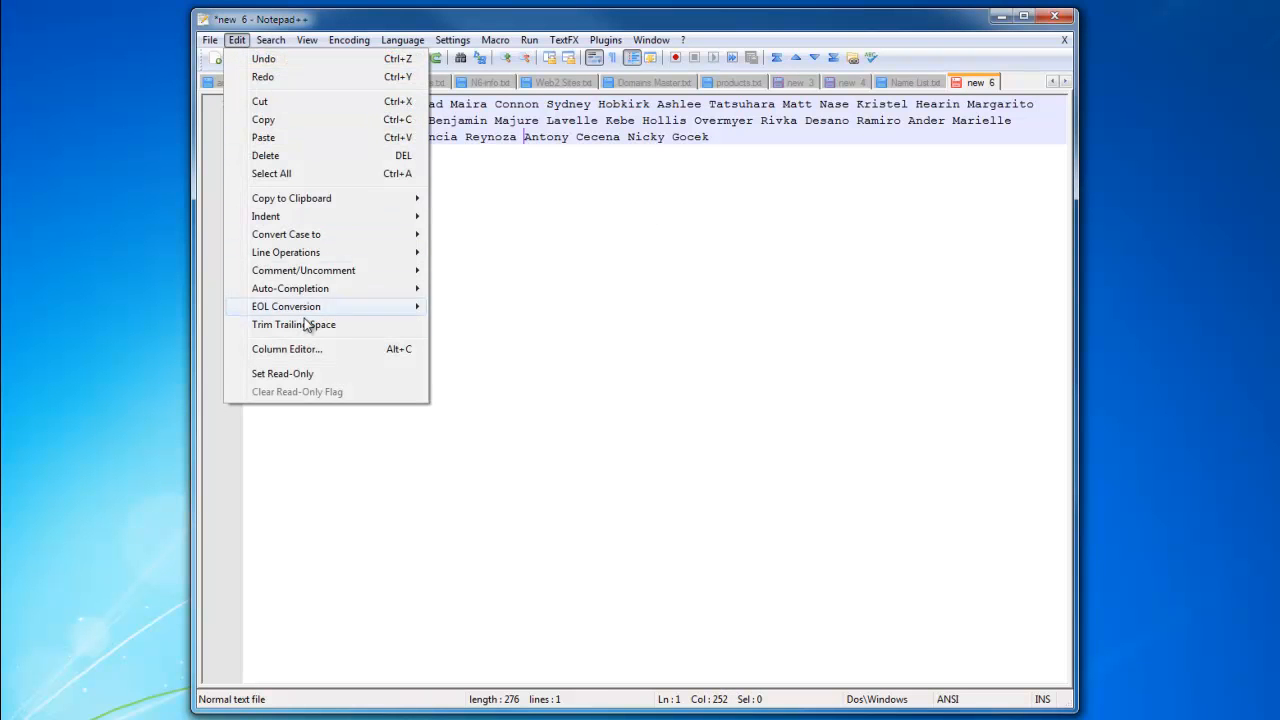
pyautogui.moveTo(316, 234)
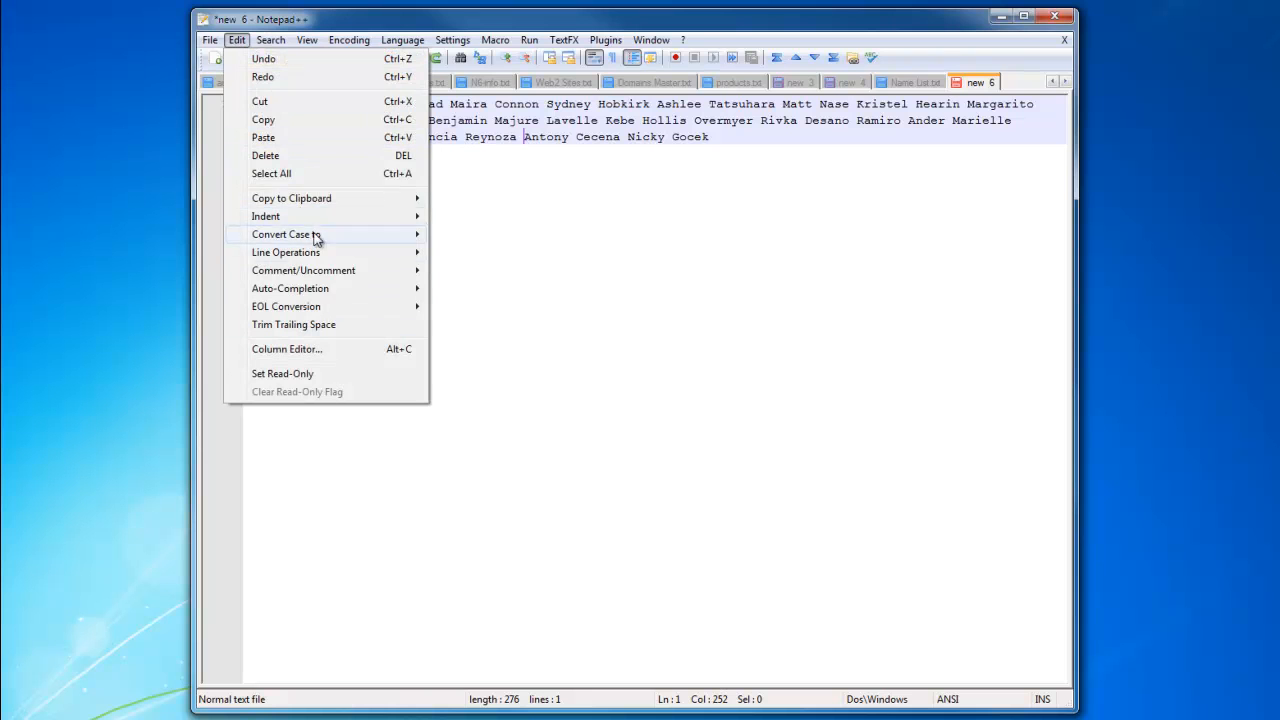
pyautogui.click(308, 40)
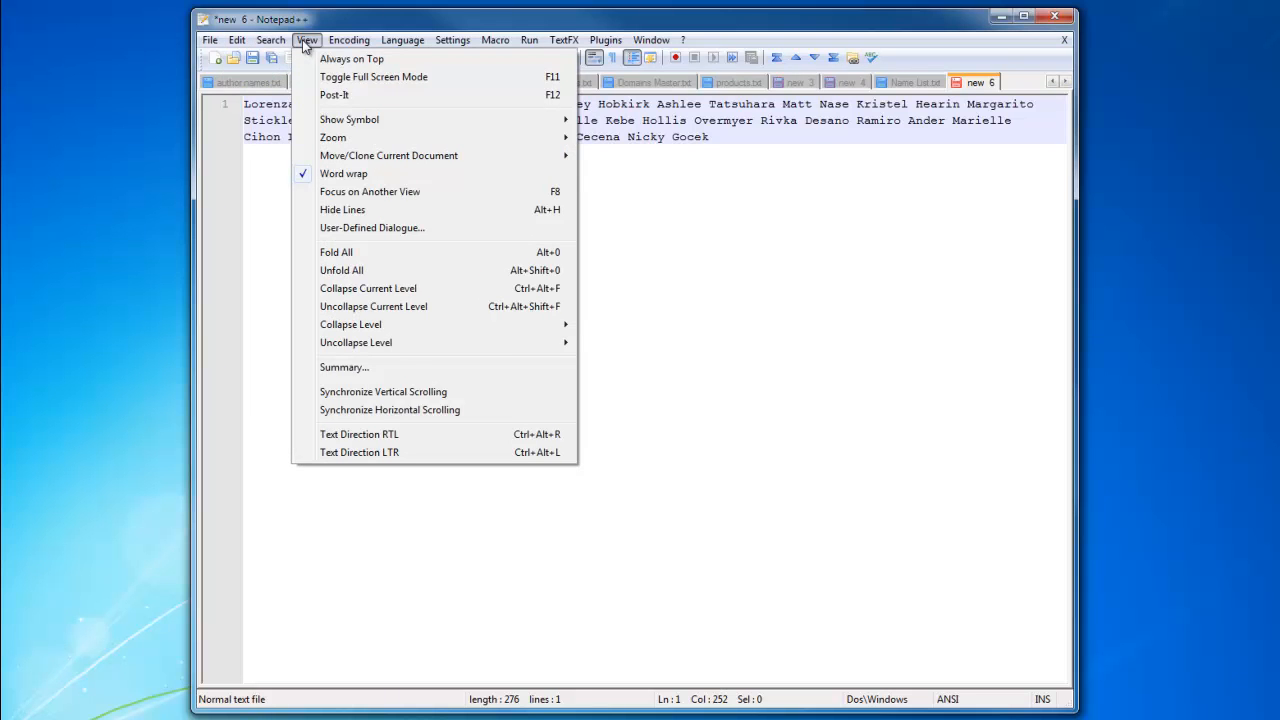
pyautogui.click(270, 40)
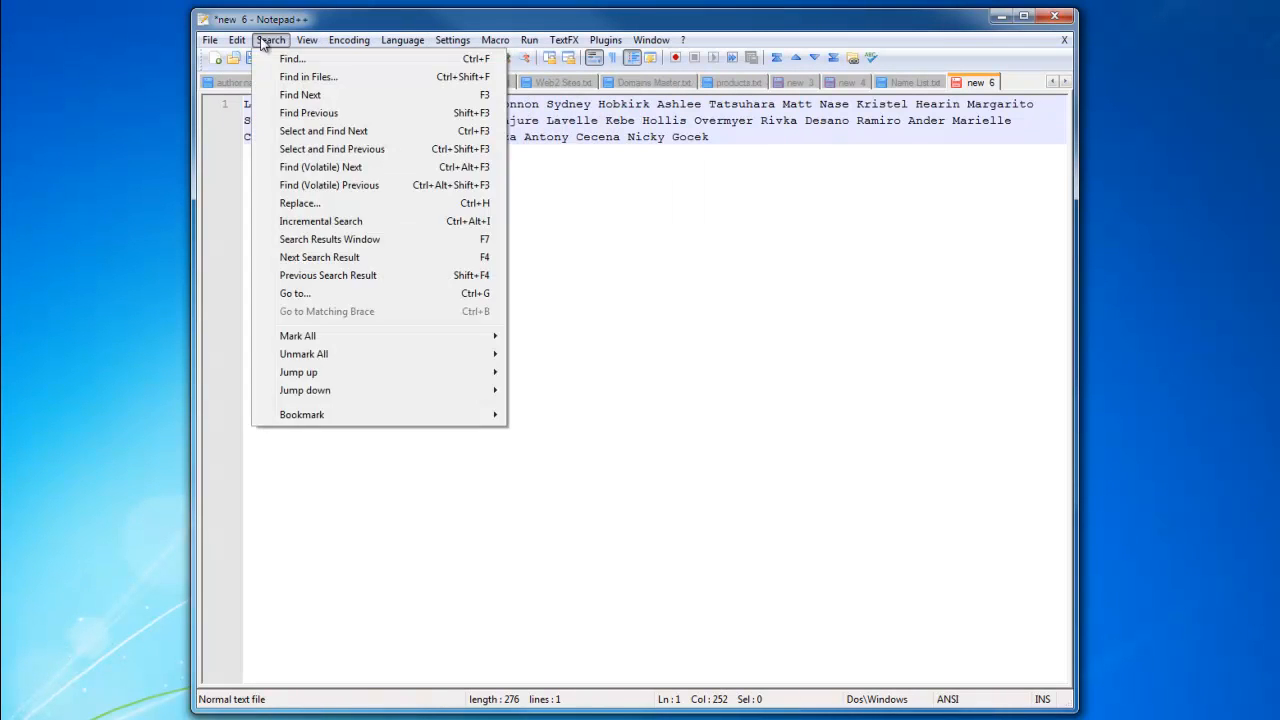
pyautogui.click(236, 40)
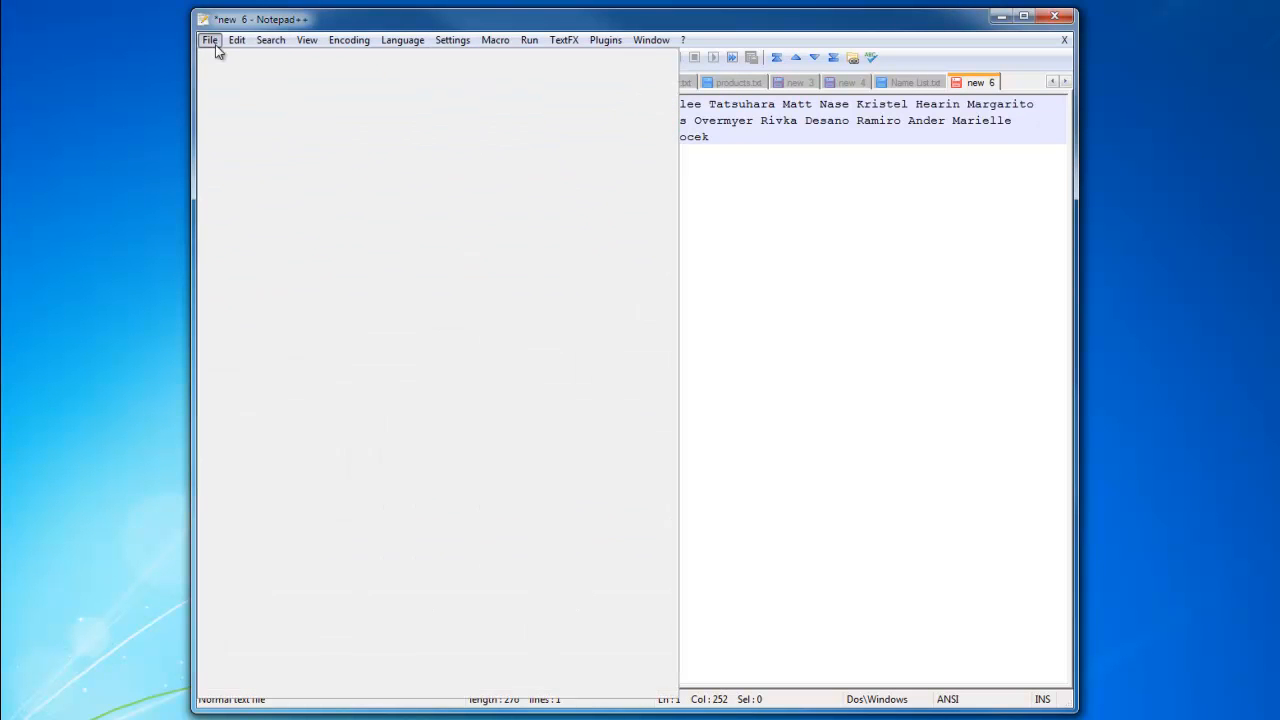
pyautogui.click(208, 40)
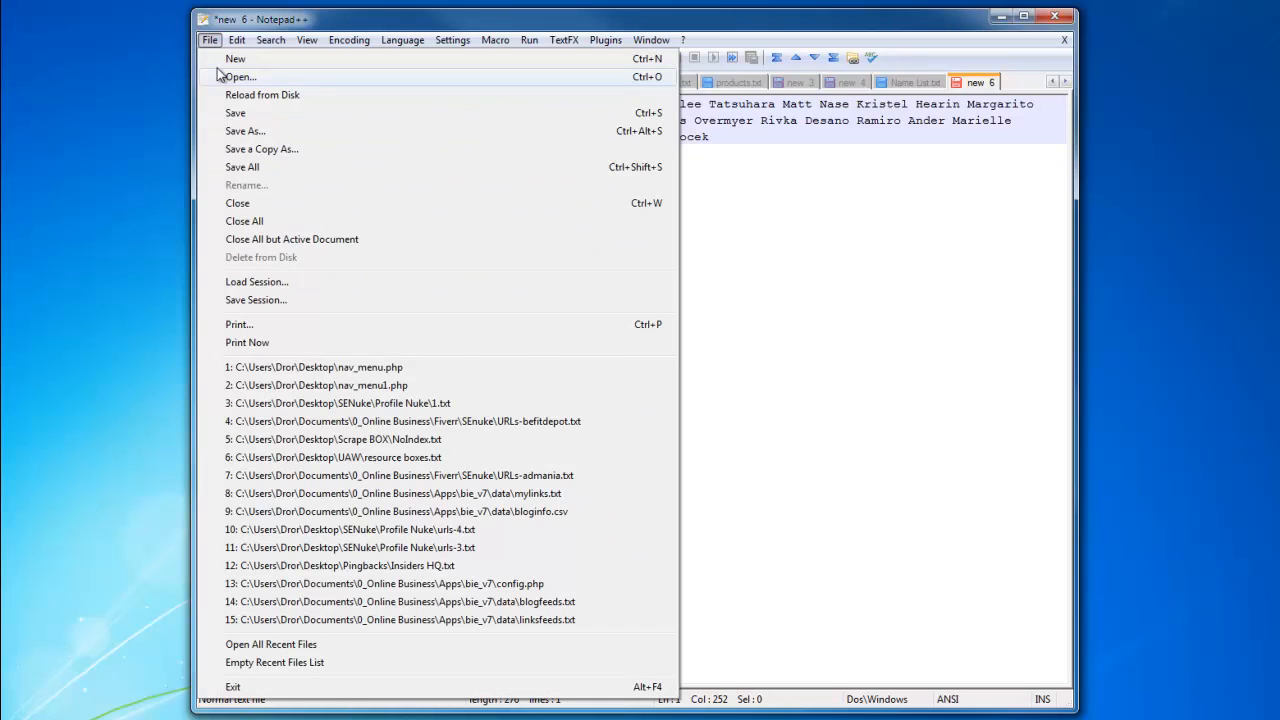
pyautogui.click(270, 40)
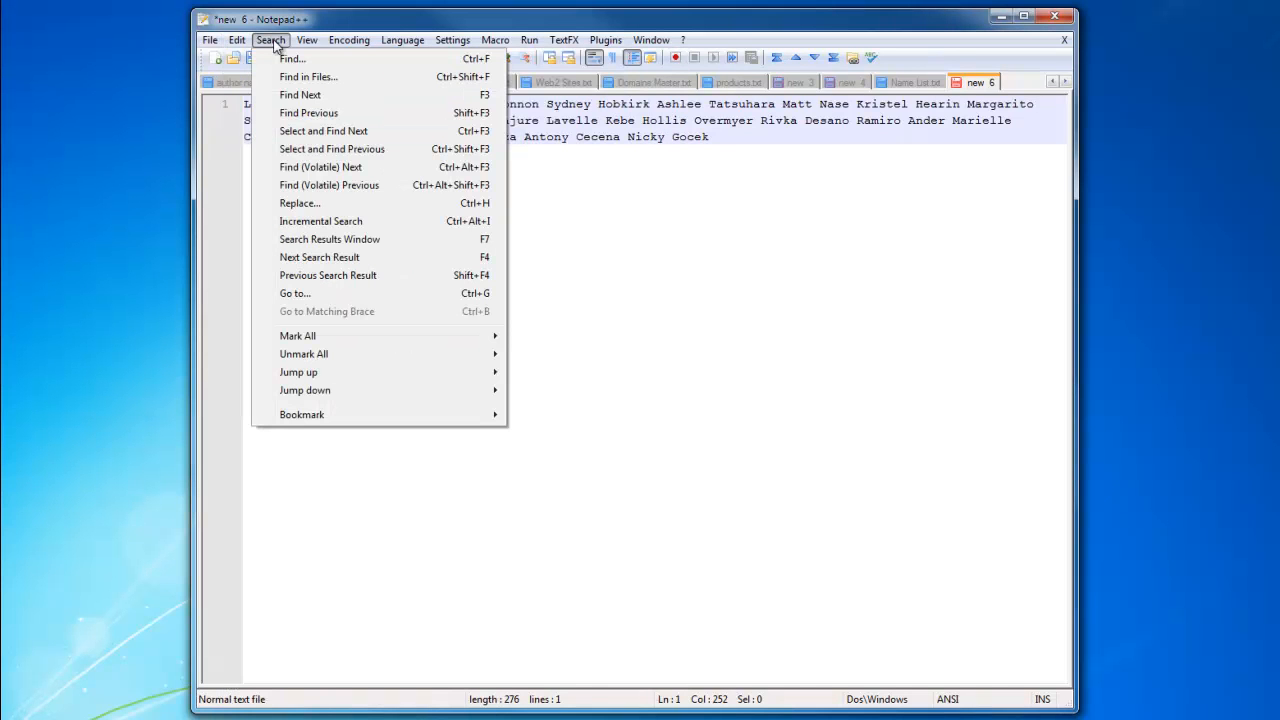
pyautogui.moveTo(292, 58)
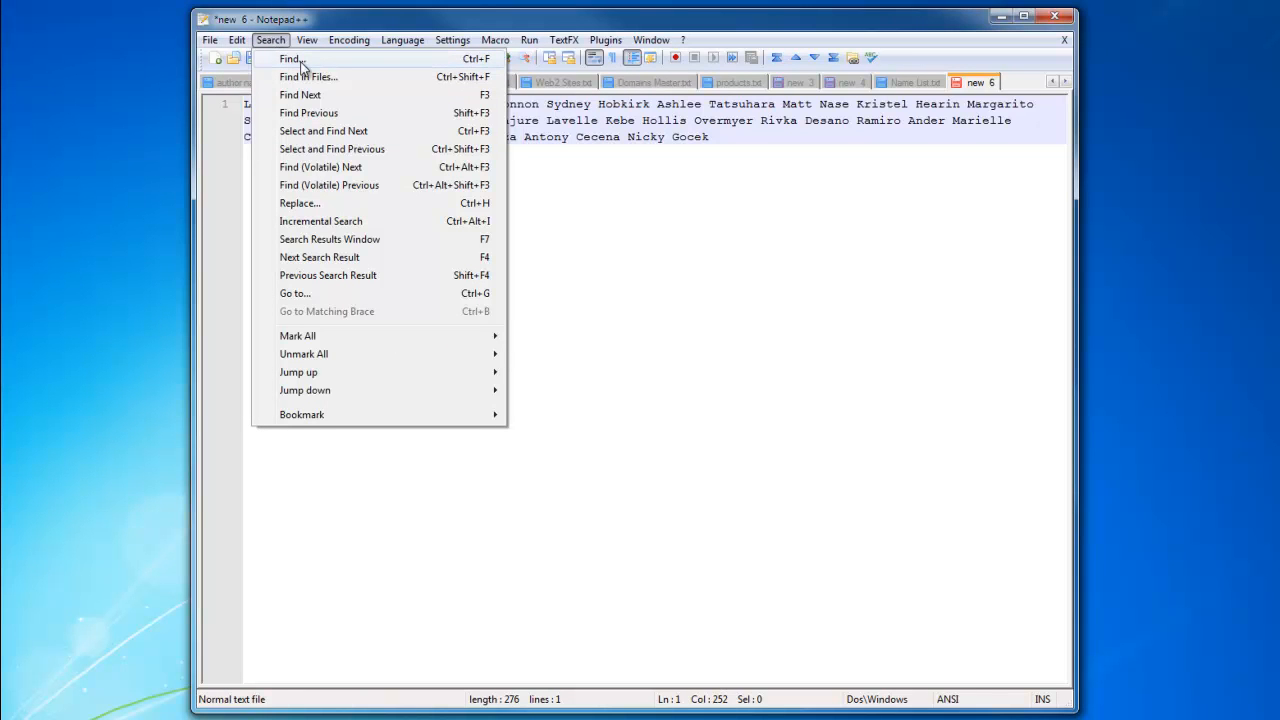
pyautogui.moveTo(472, 140)
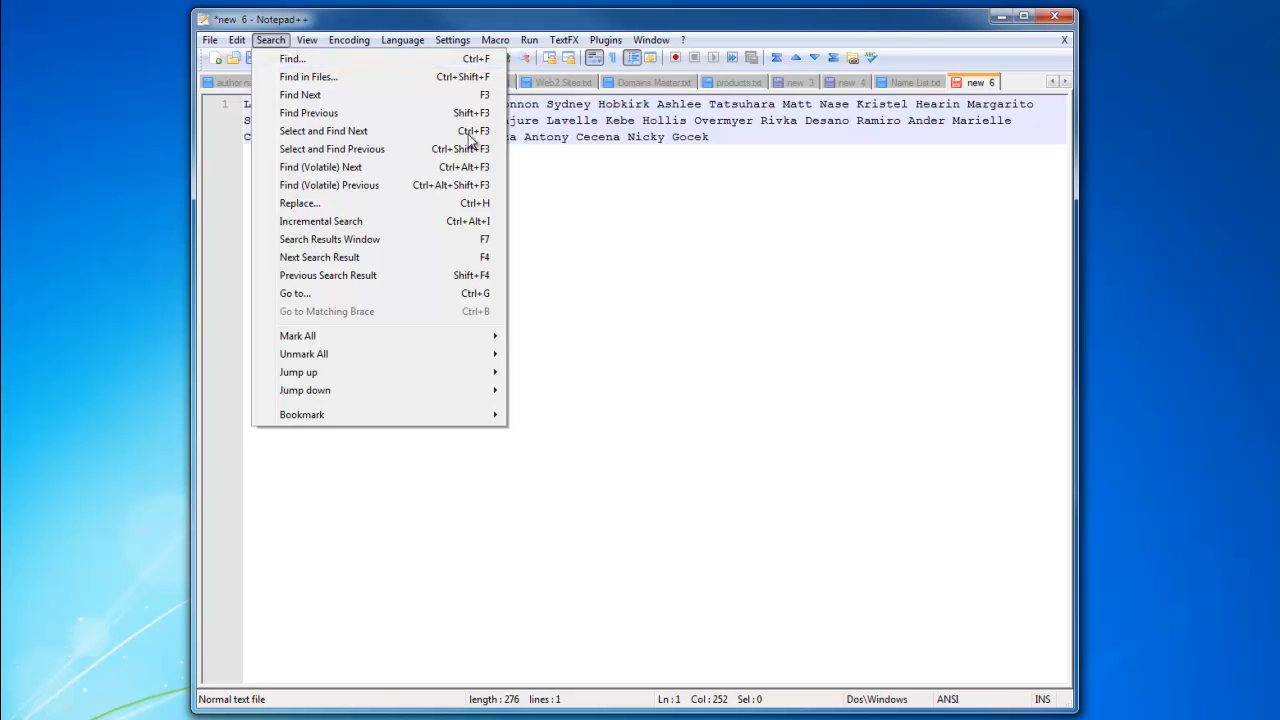
pyautogui.click(292, 58)
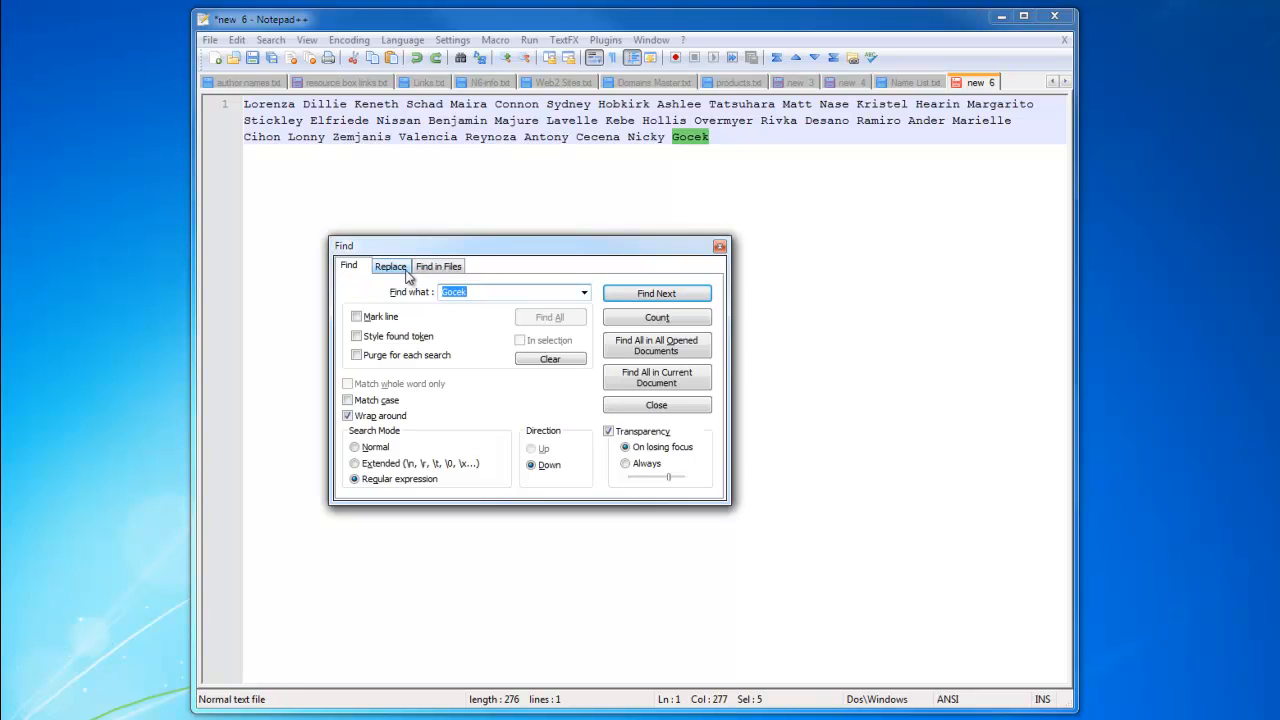
# Replace every space between the names with | and wrap the list in { and }.
pyautogui.click(392, 266)
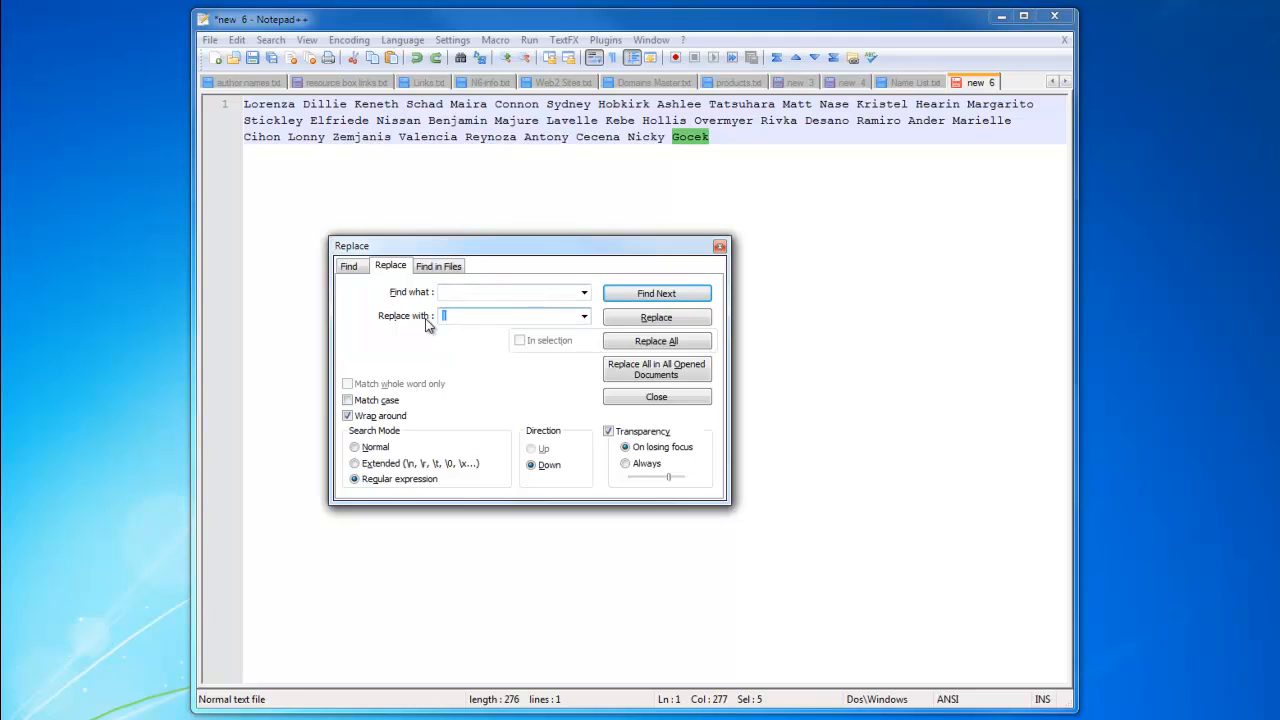
pyautogui.moveTo(444, 316)
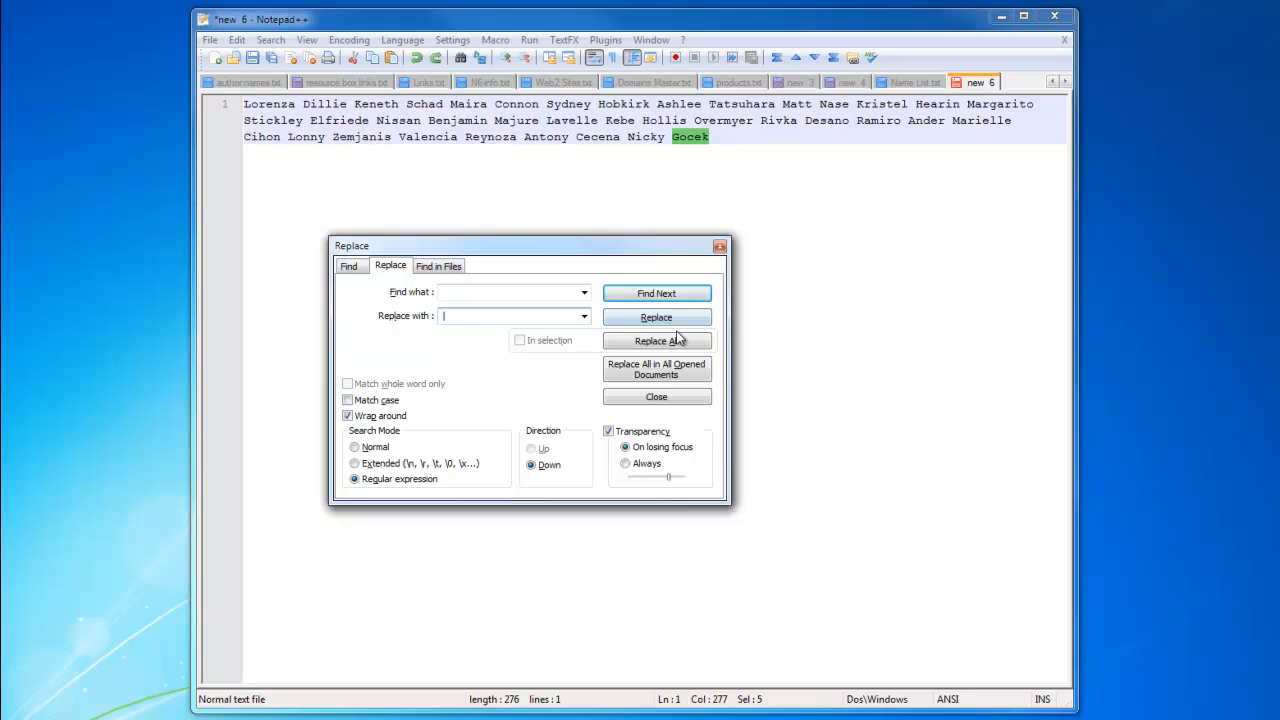
pyautogui.click(656, 340)
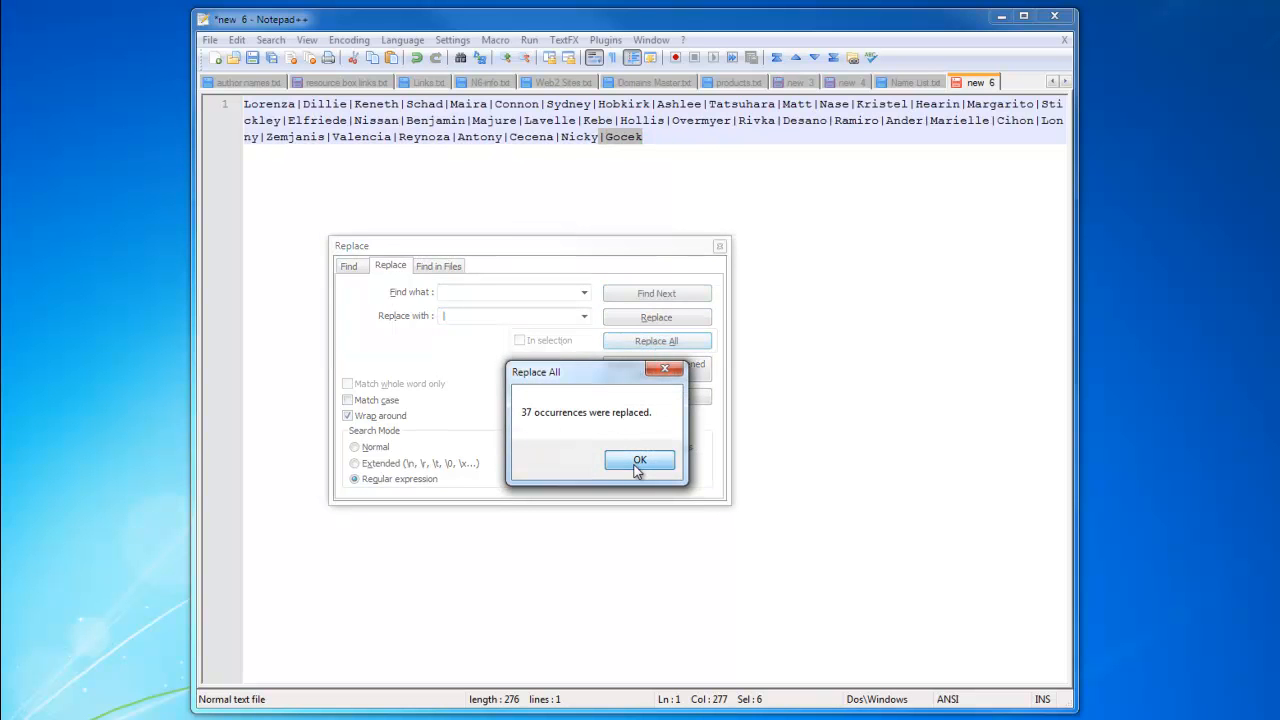
pyautogui.click(640, 460)
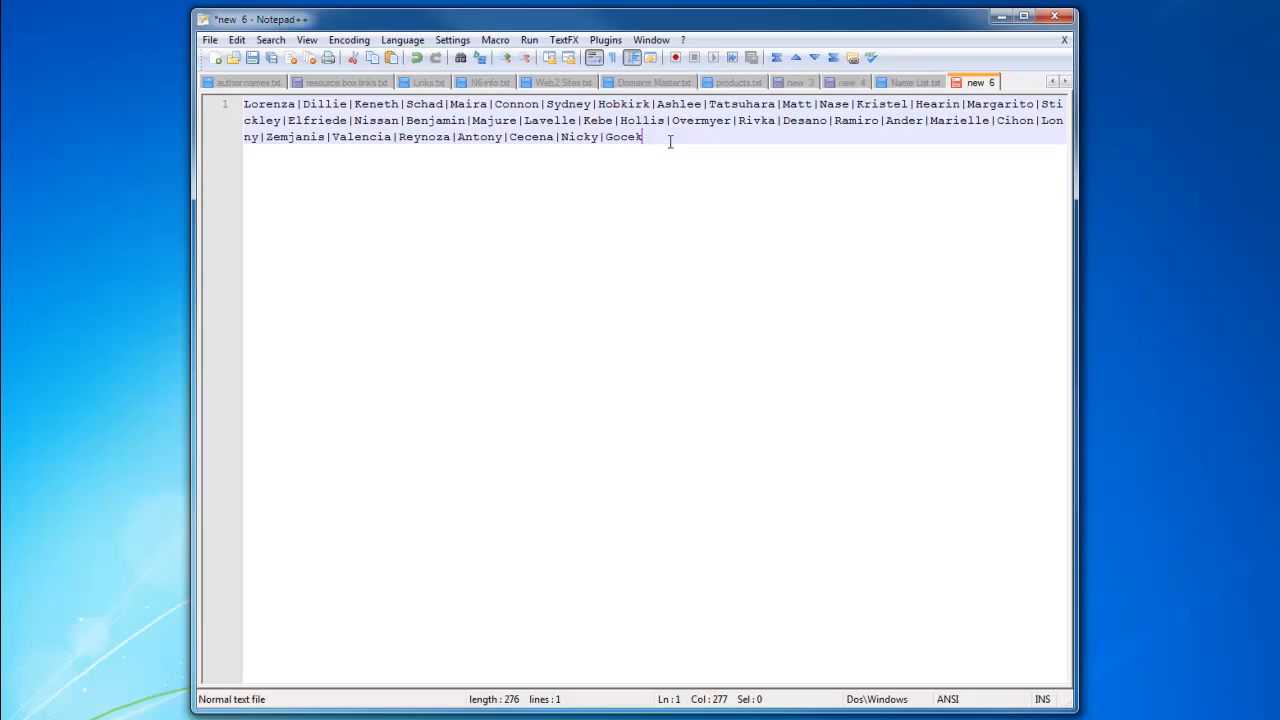
pyautogui.write('}')
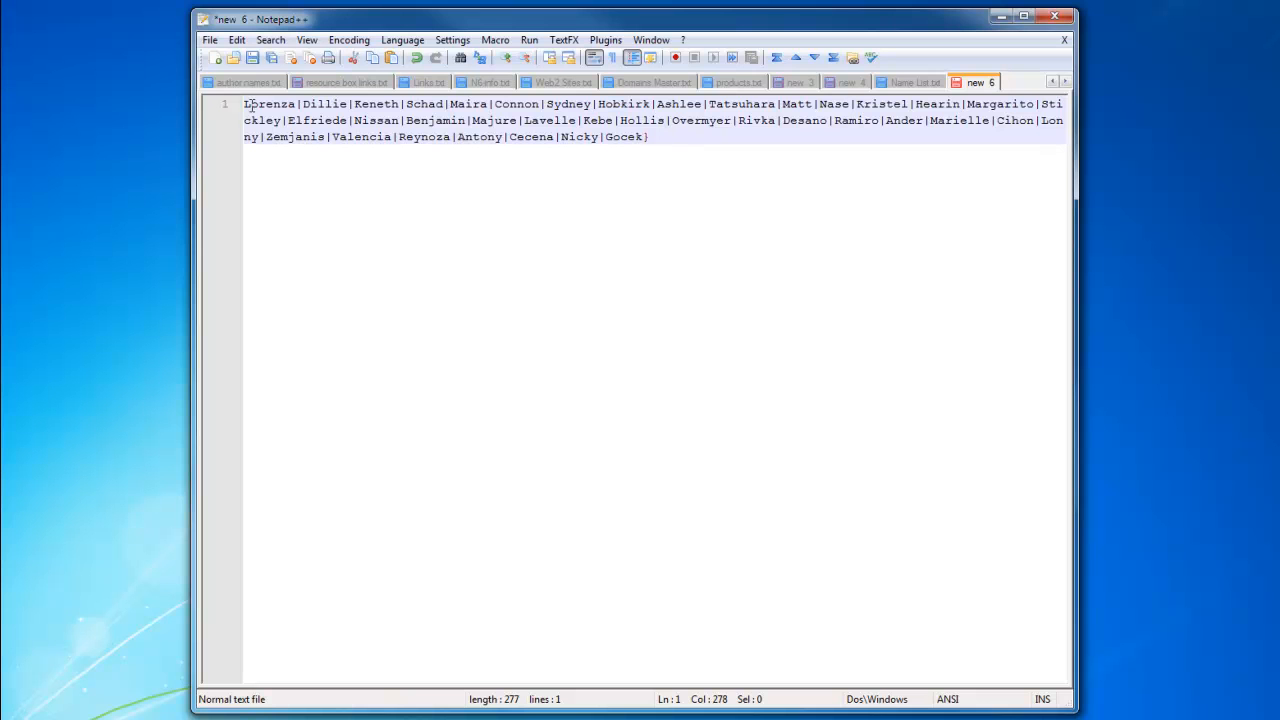
pyautogui.write('{')
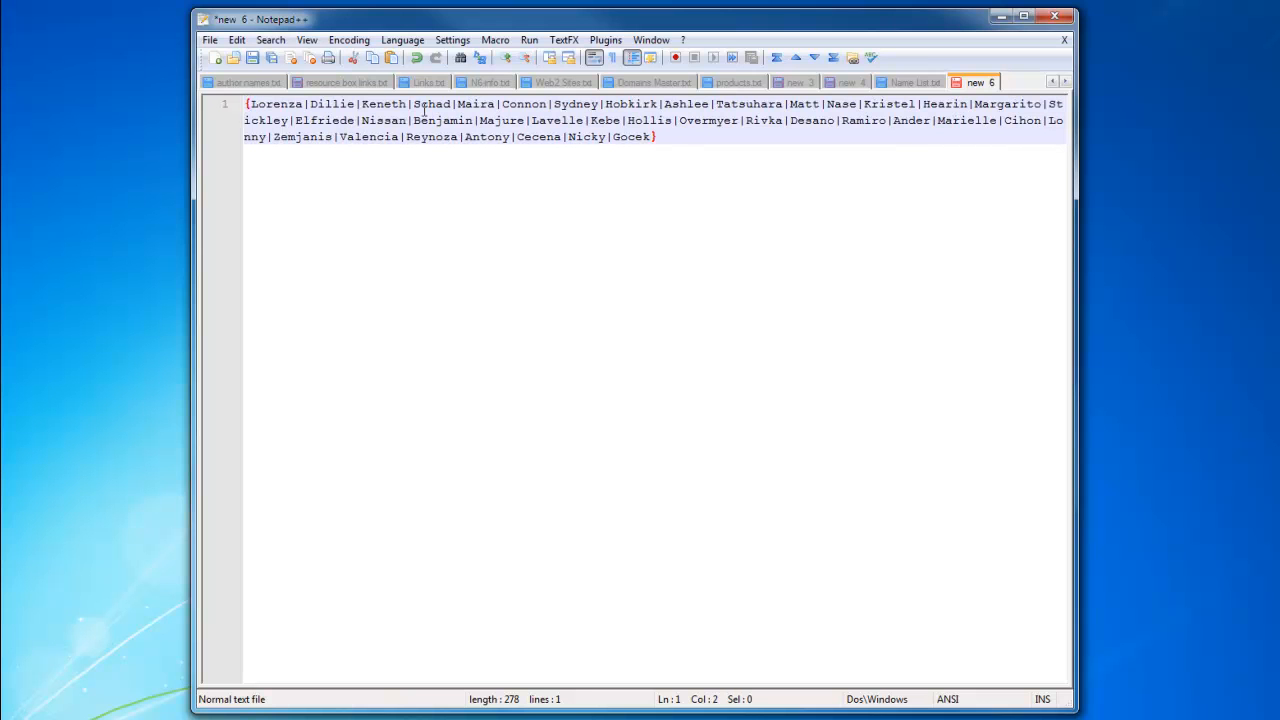
# Select the braced spin group and switch over to the Name List document for the next batch.
pyautogui.press('ctrl+a')
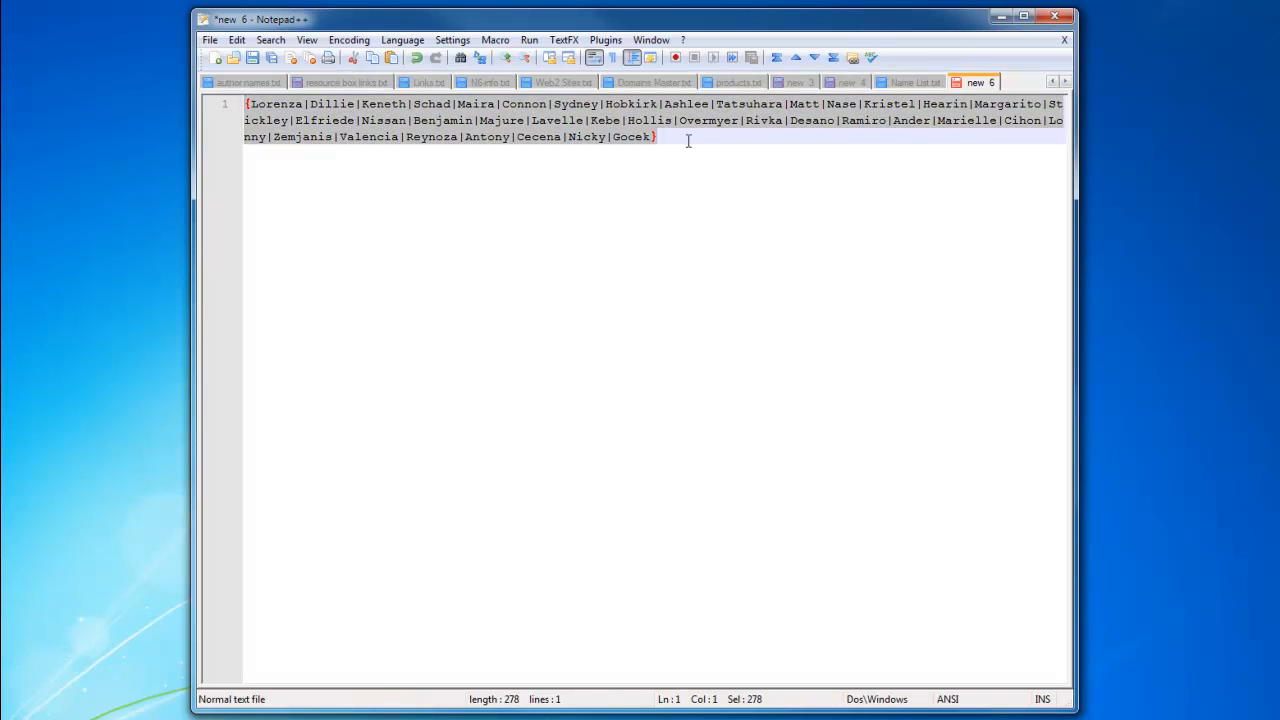
pyautogui.click(656, 136)
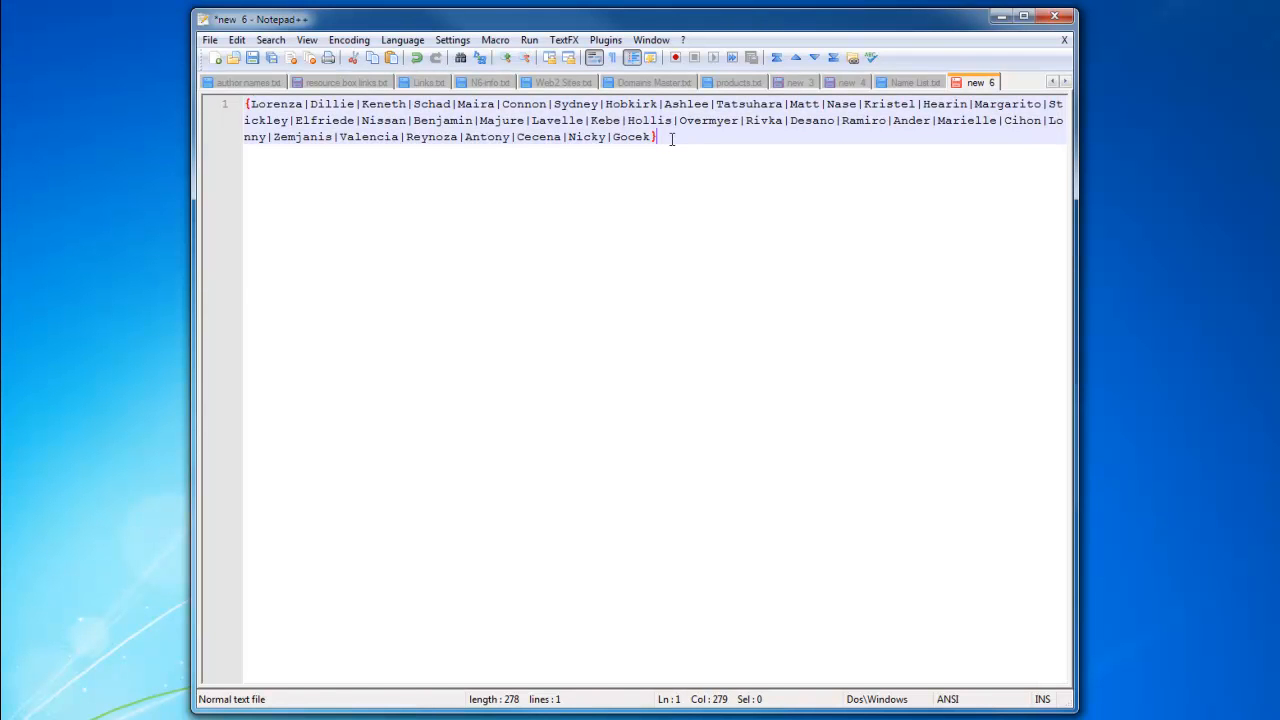
pyautogui.click(916, 82)
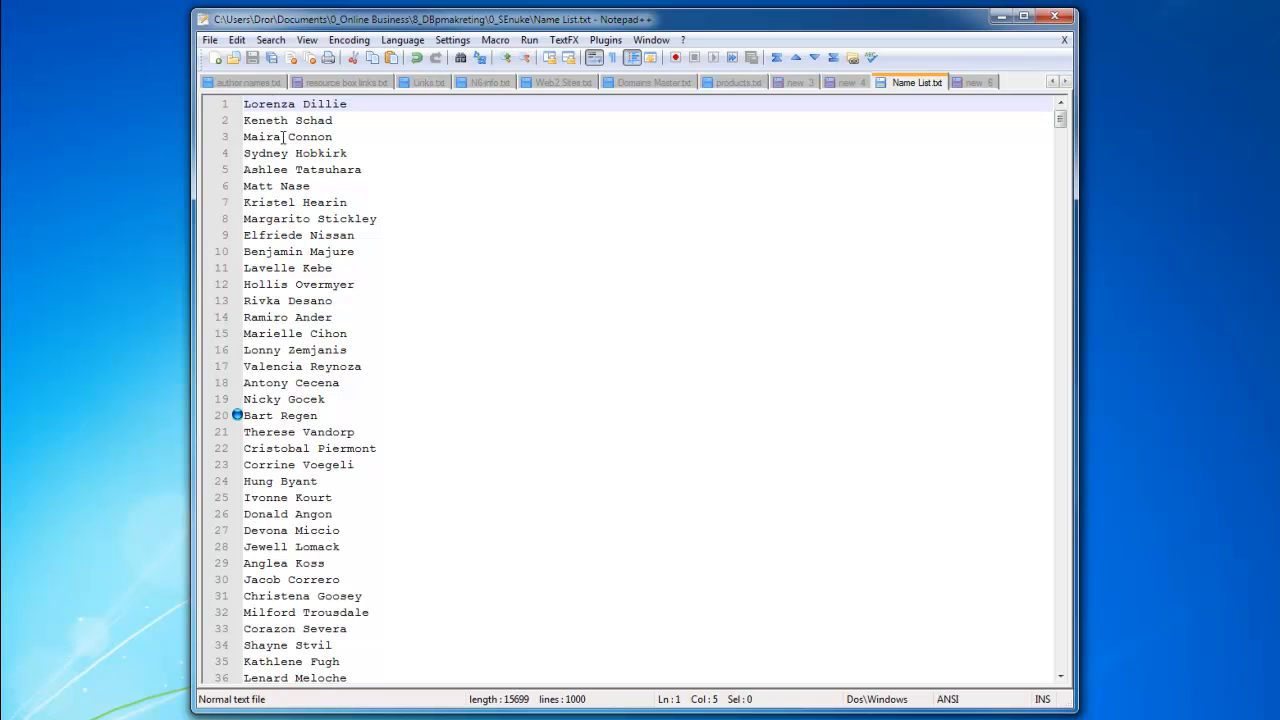
pyautogui.click(980, 82)
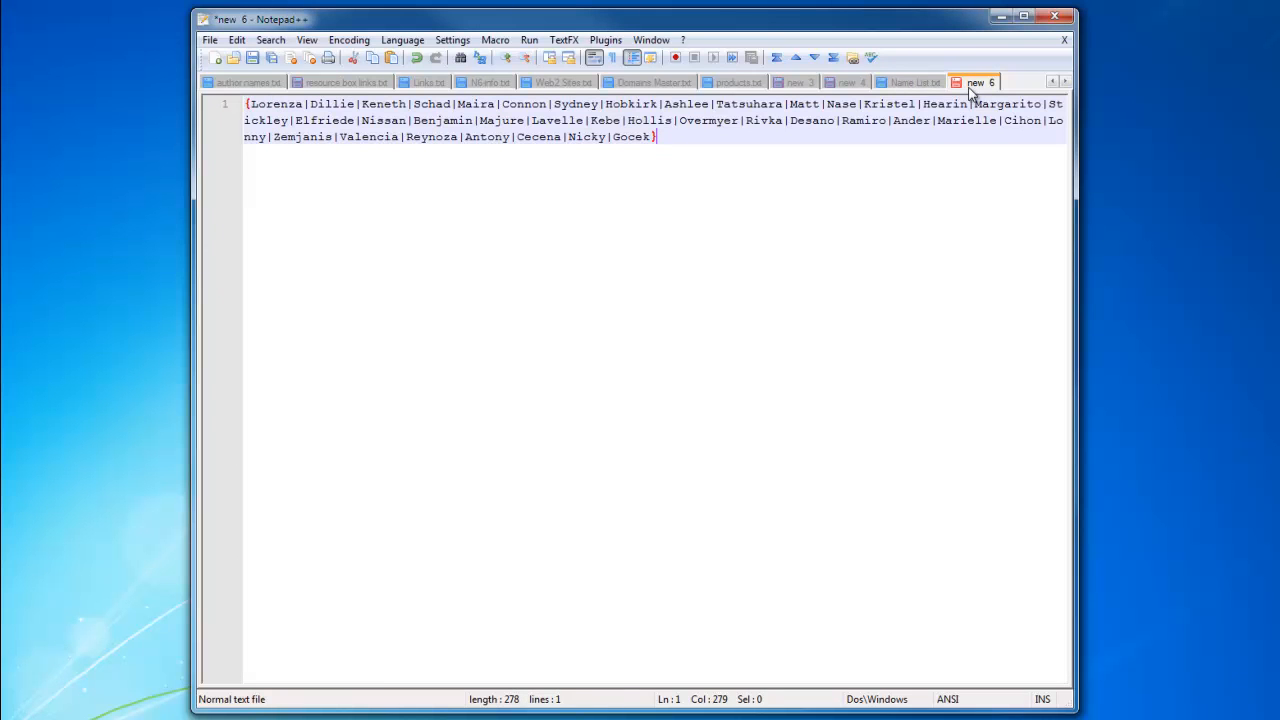
pyautogui.press('ctrl+a')
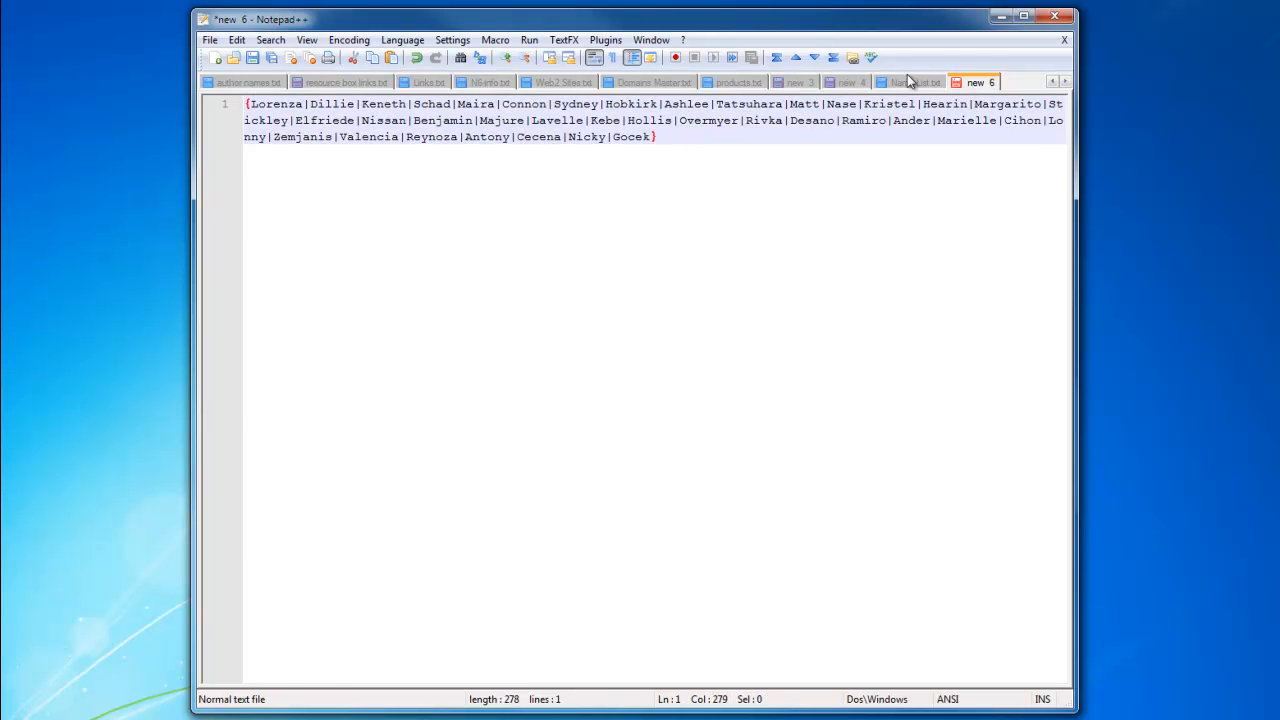
pyautogui.click(916, 82)
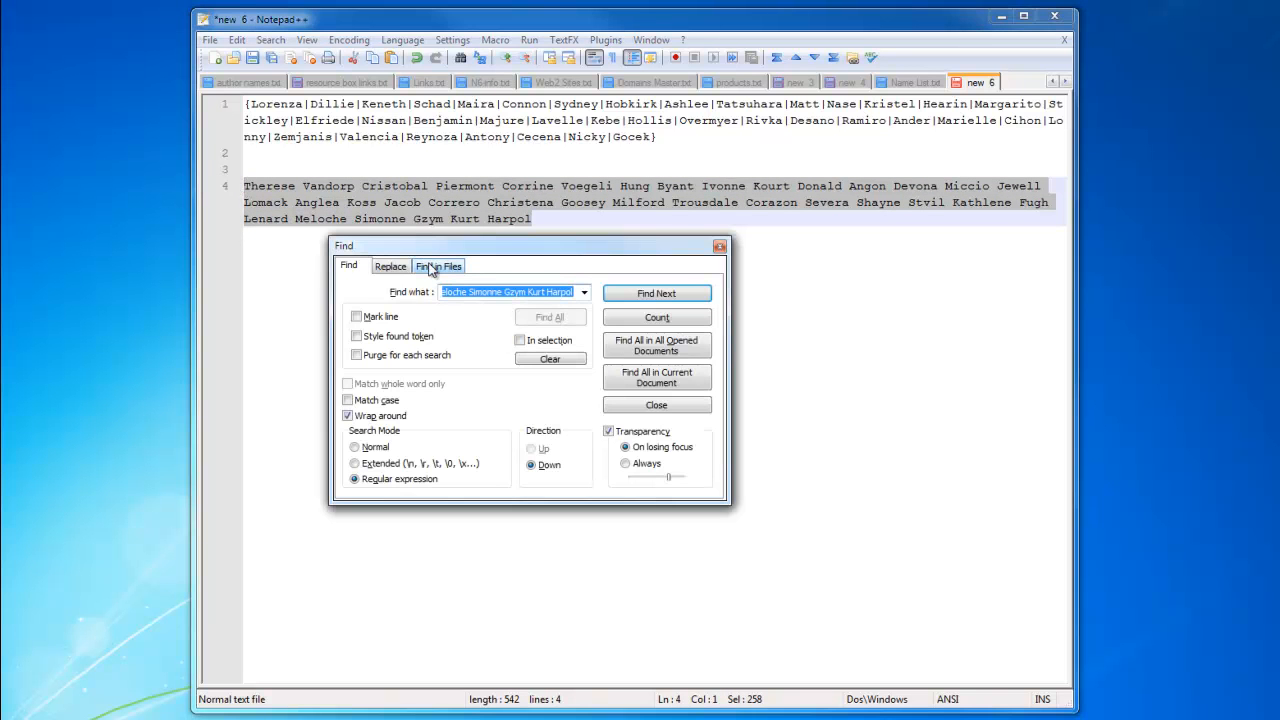
# Replace the second batch's spaces with pipes, close the dialog and begin typing after it.
pyautogui.click(390, 264)
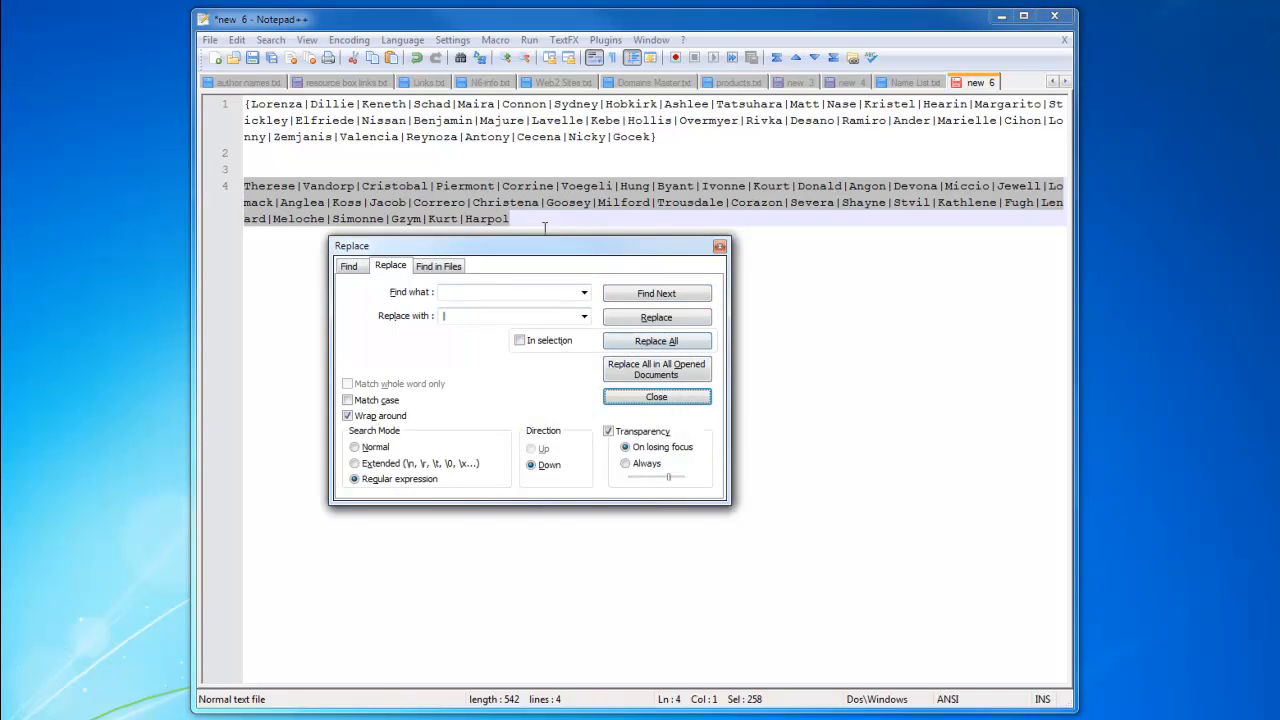
pyautogui.click(656, 396)
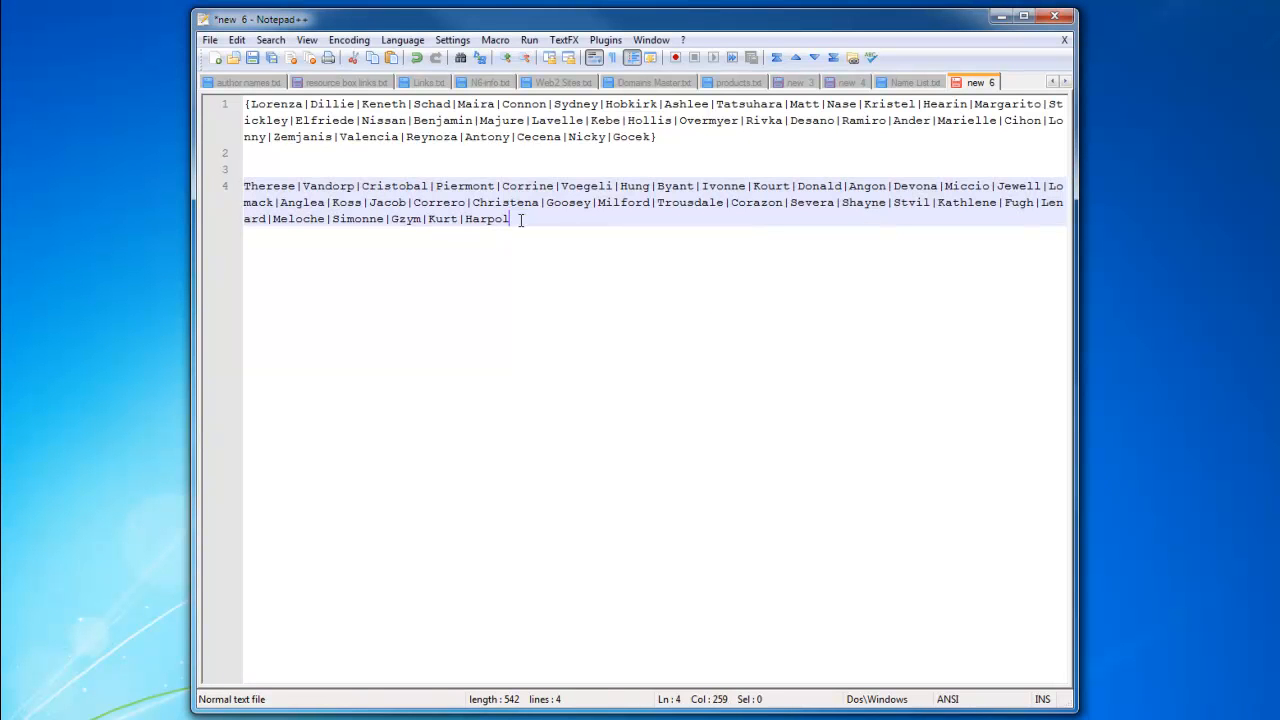
pyautogui.write('P')
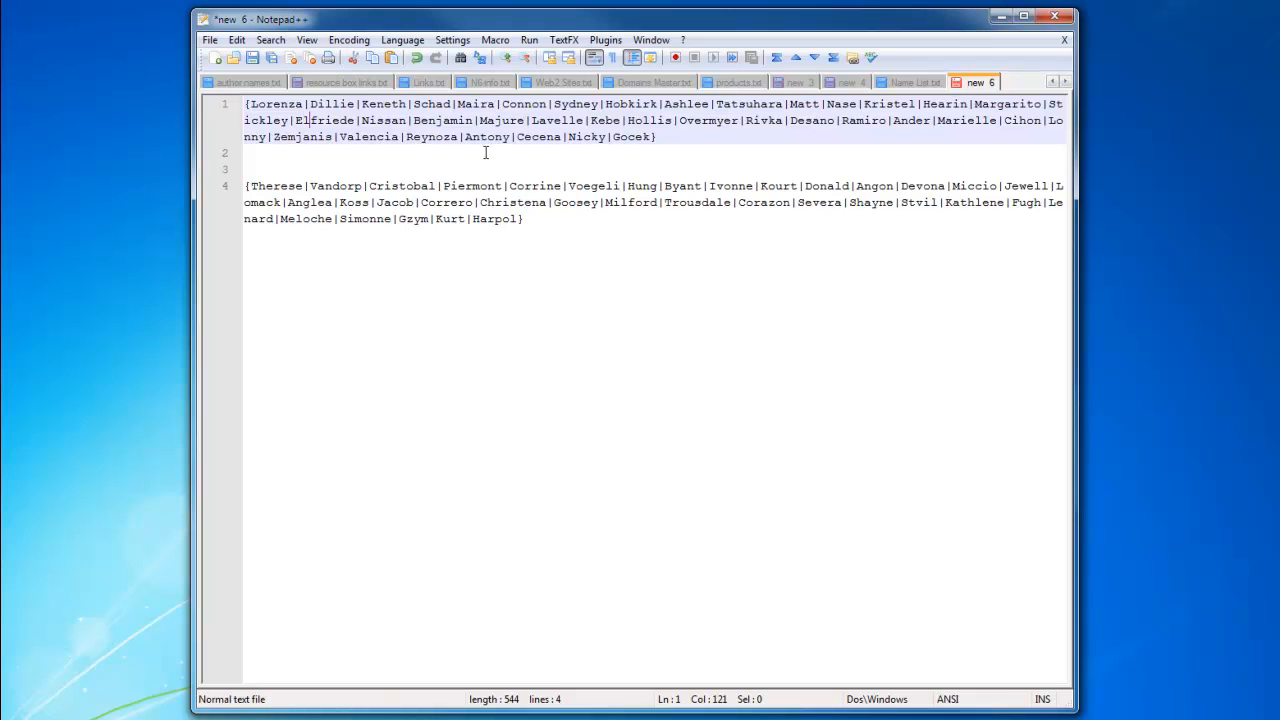
pyautogui.moveTo(600, 210)
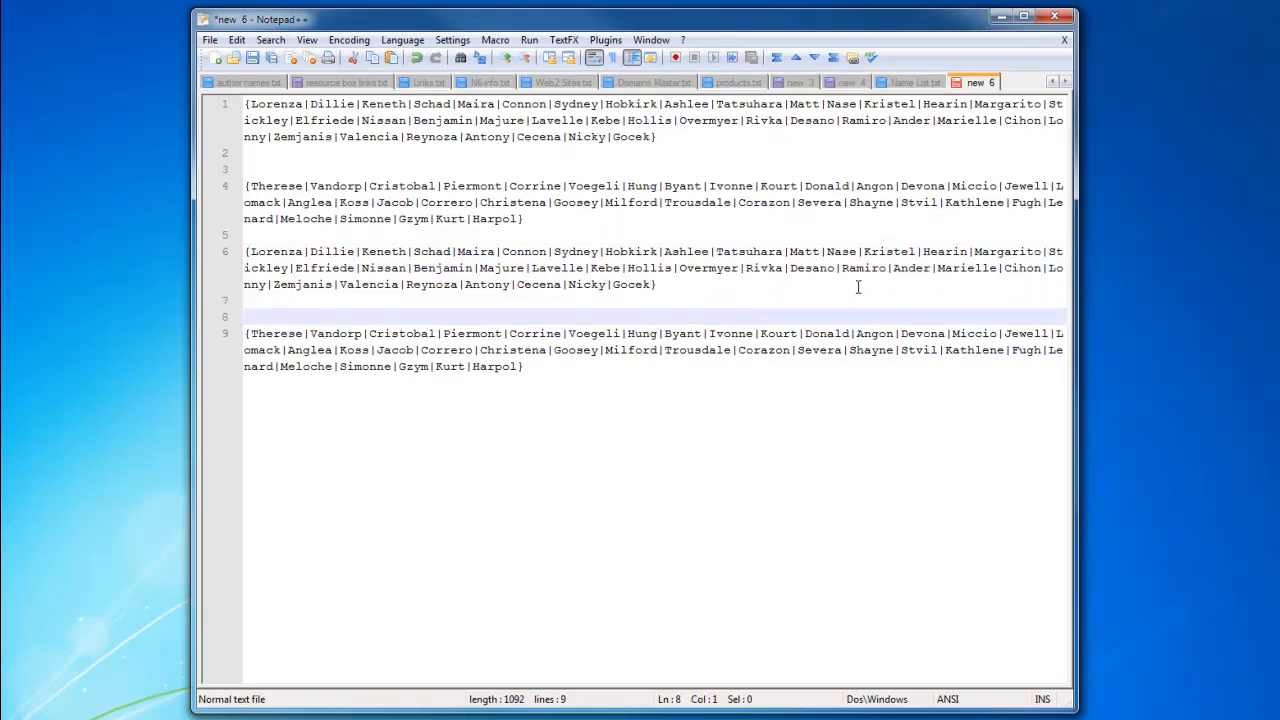
# Start a new spin list on the blank line with the digits {0|1|2|3|4|5|6|7|8|9.
pyautogui.write('{P')
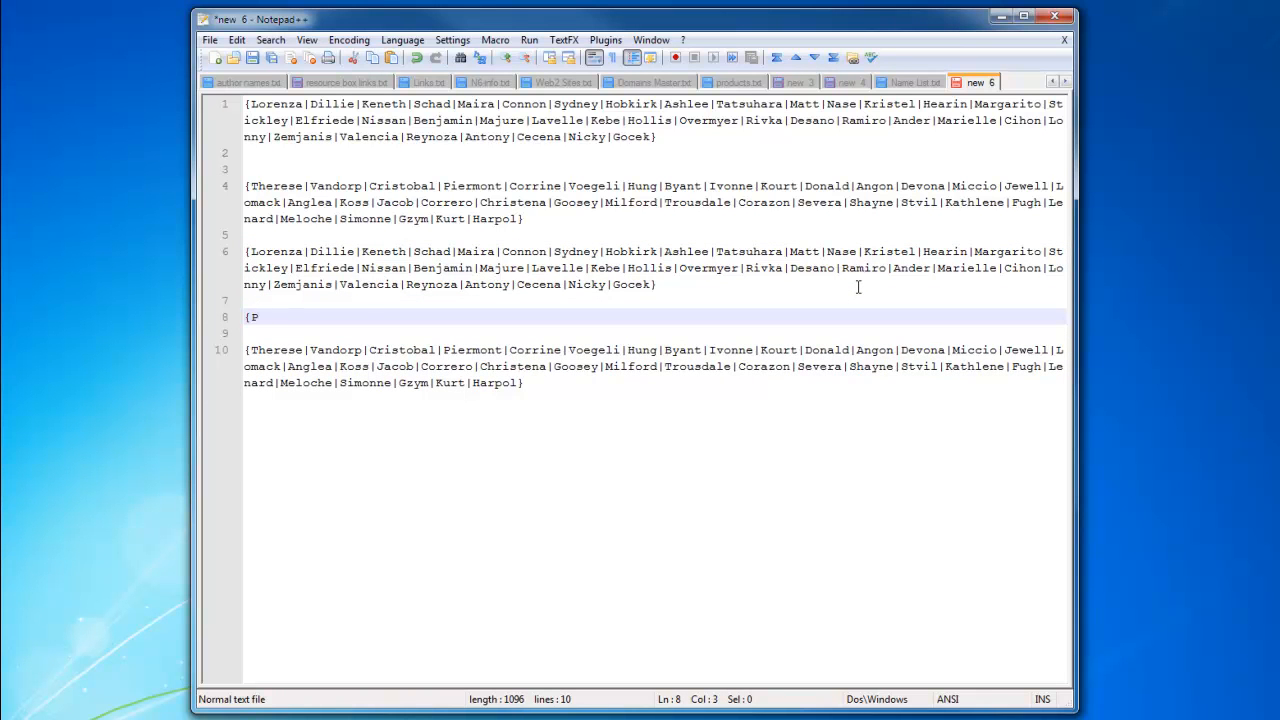
pyautogui.press('Backspace')
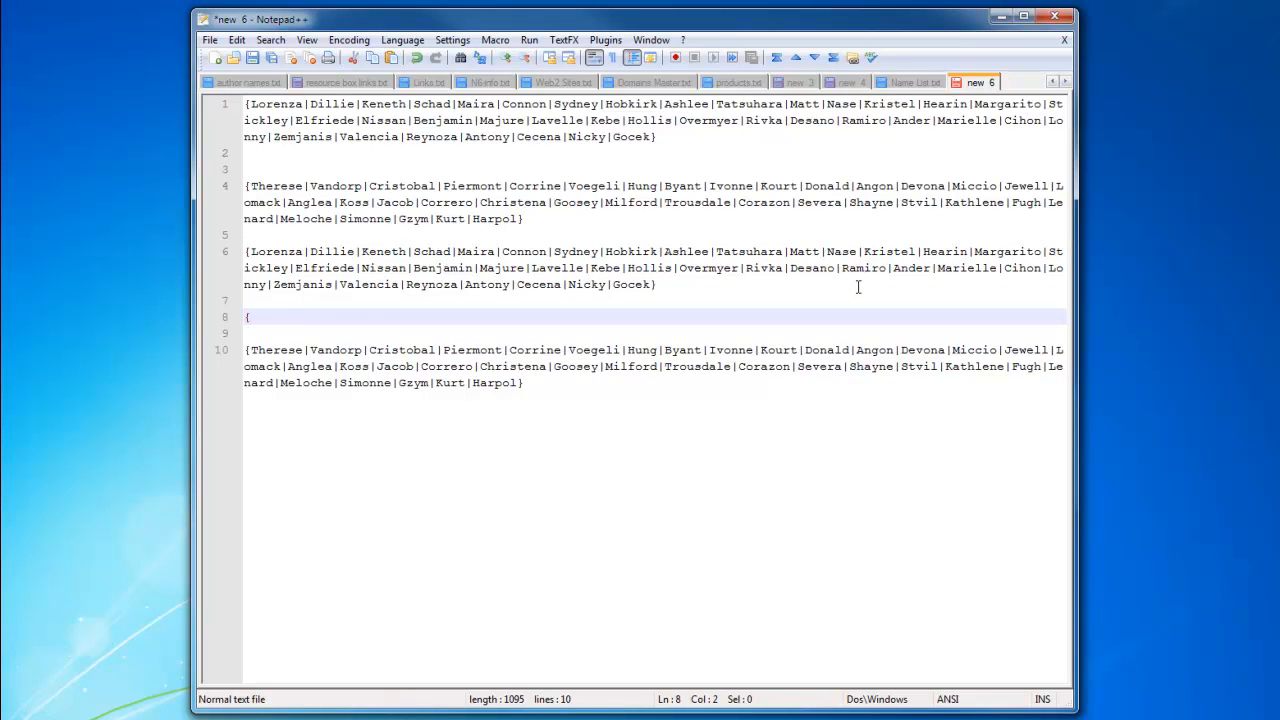
pyautogui.write('0|1|"')
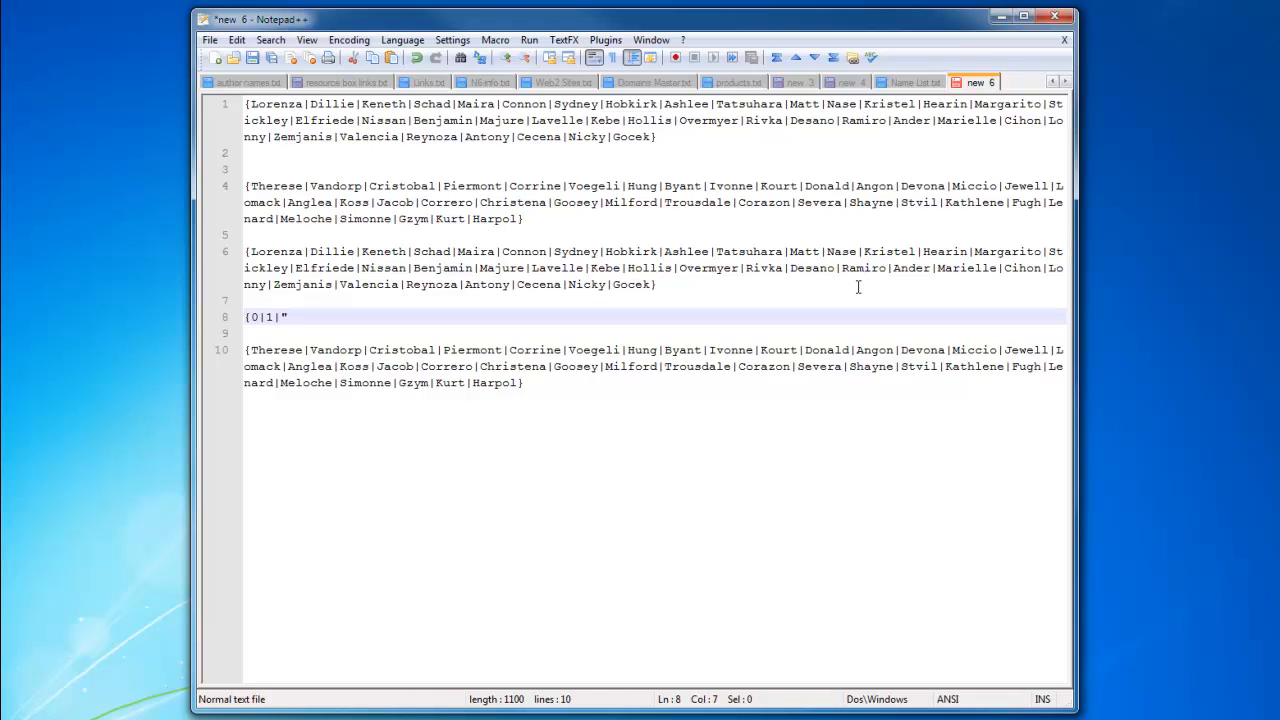
pyautogui.write('2|')
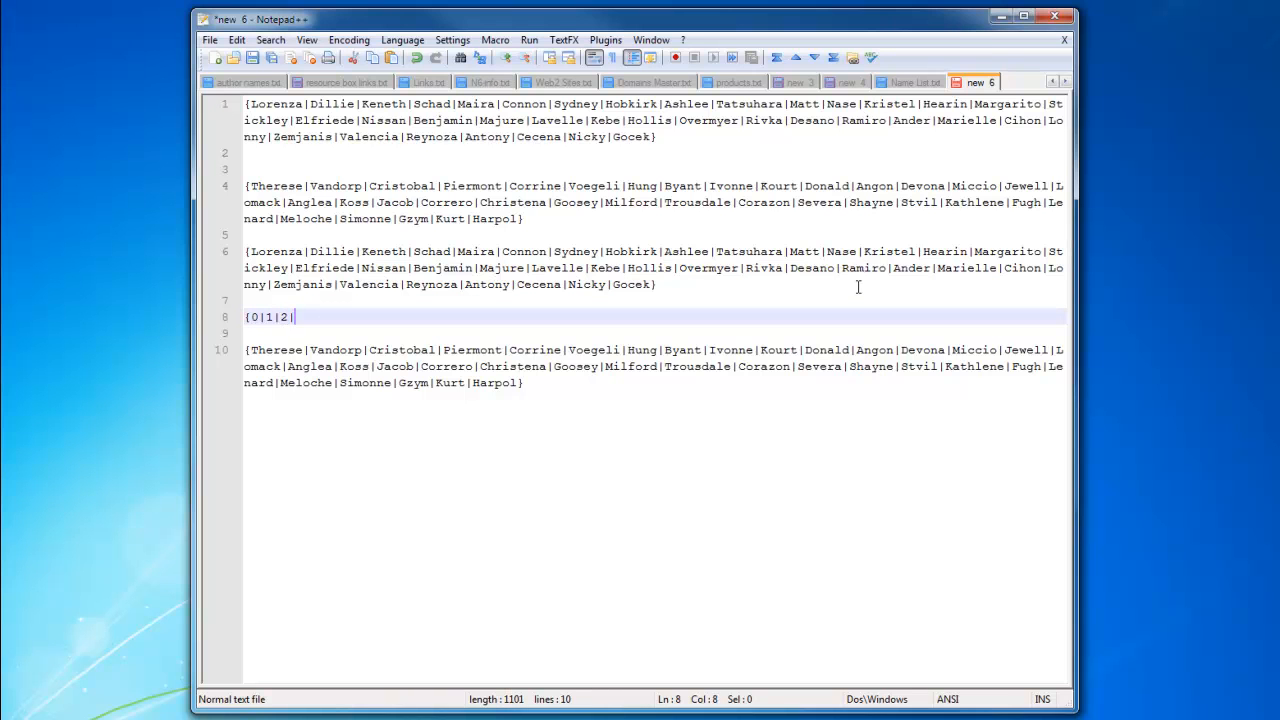
pyautogui.write('3|4|"')
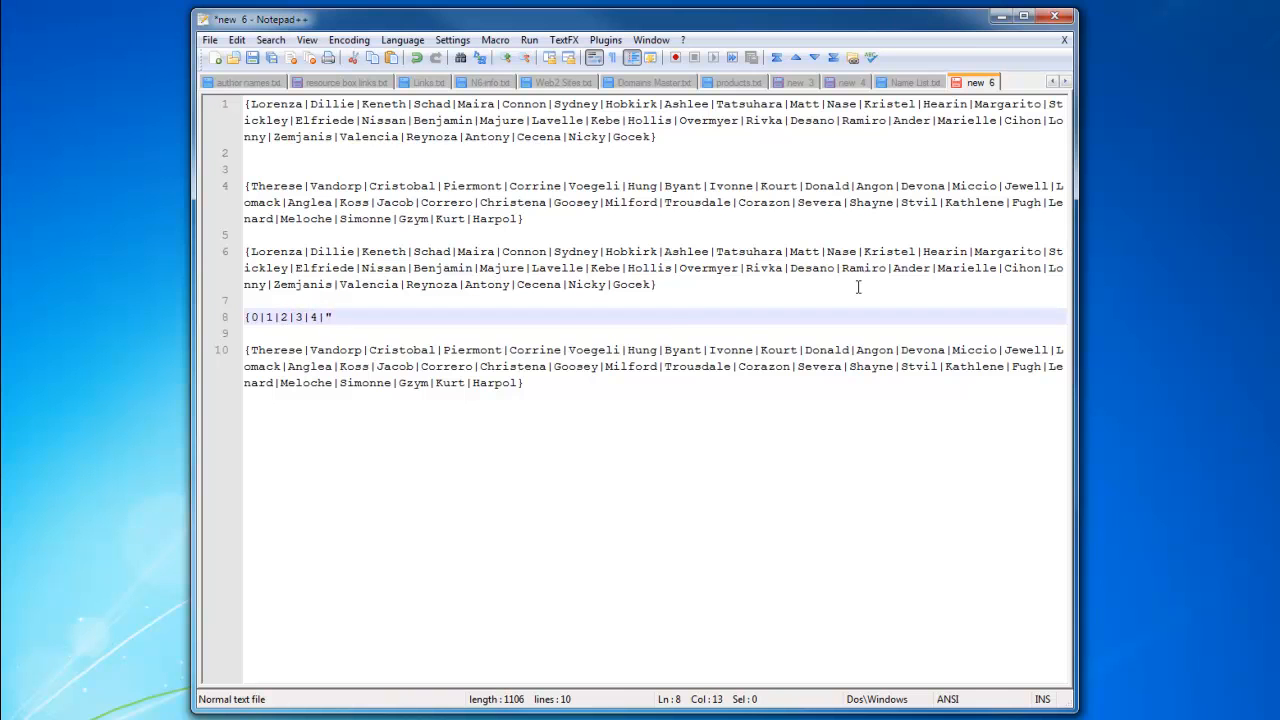
pyautogui.write('5|6')
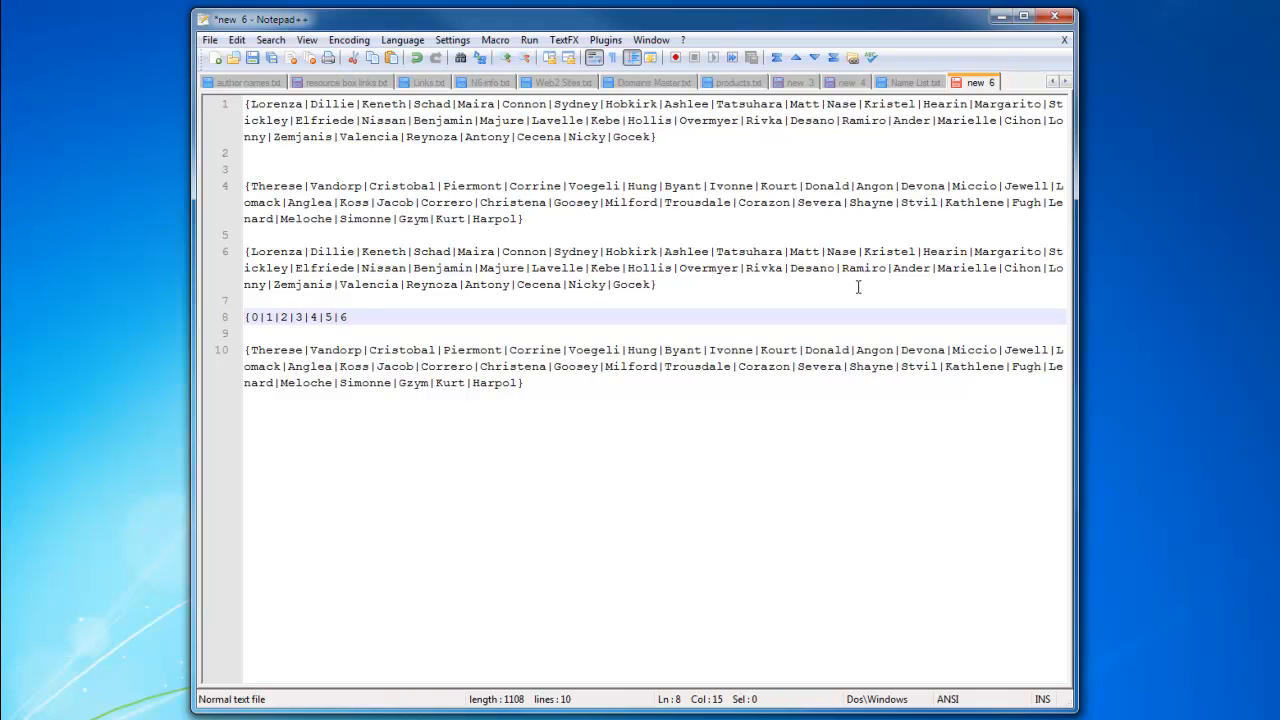
pyautogui.write('|7|8"|')
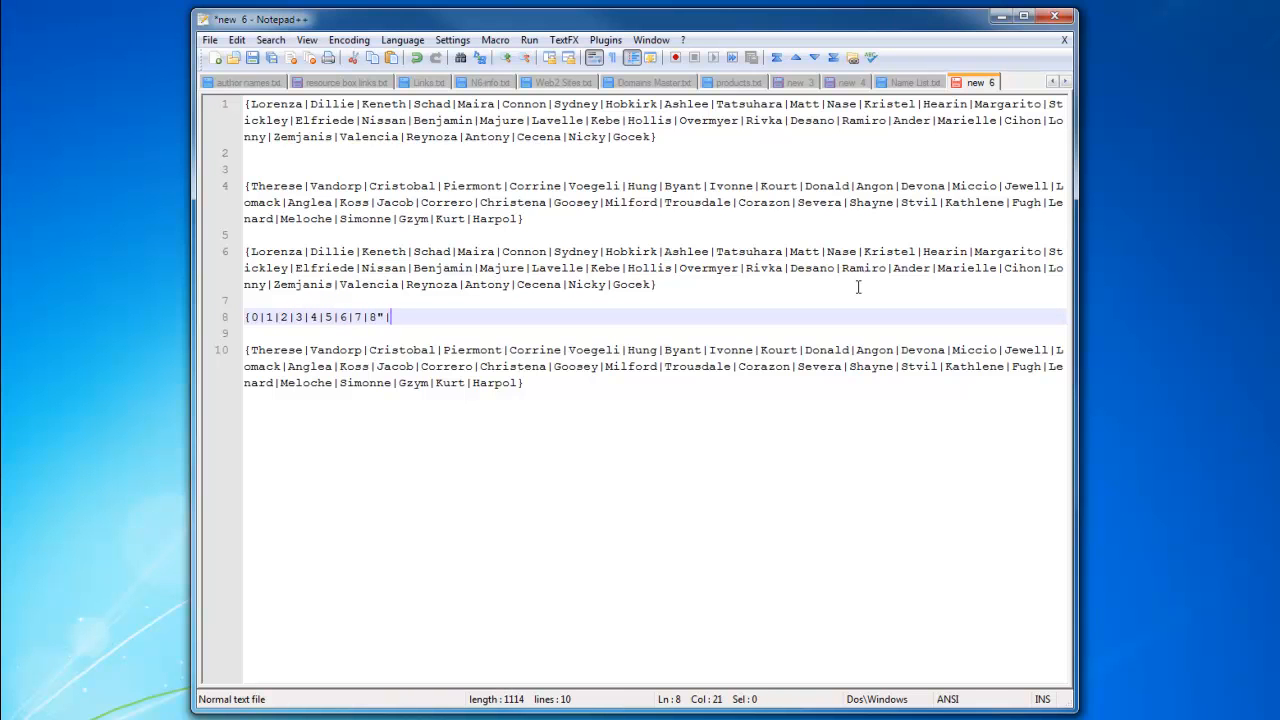
pyautogui.write('9')
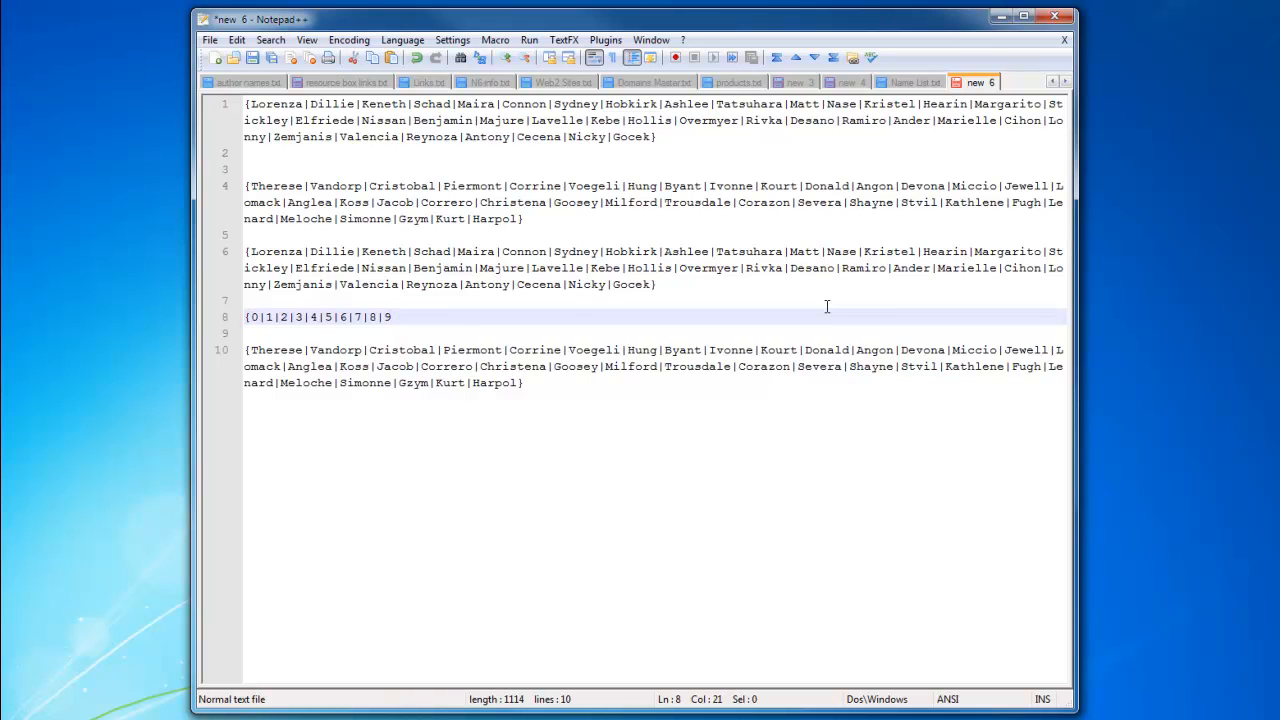
# Extend the spin list with the letters a through z.
pyautogui.write('|a|')
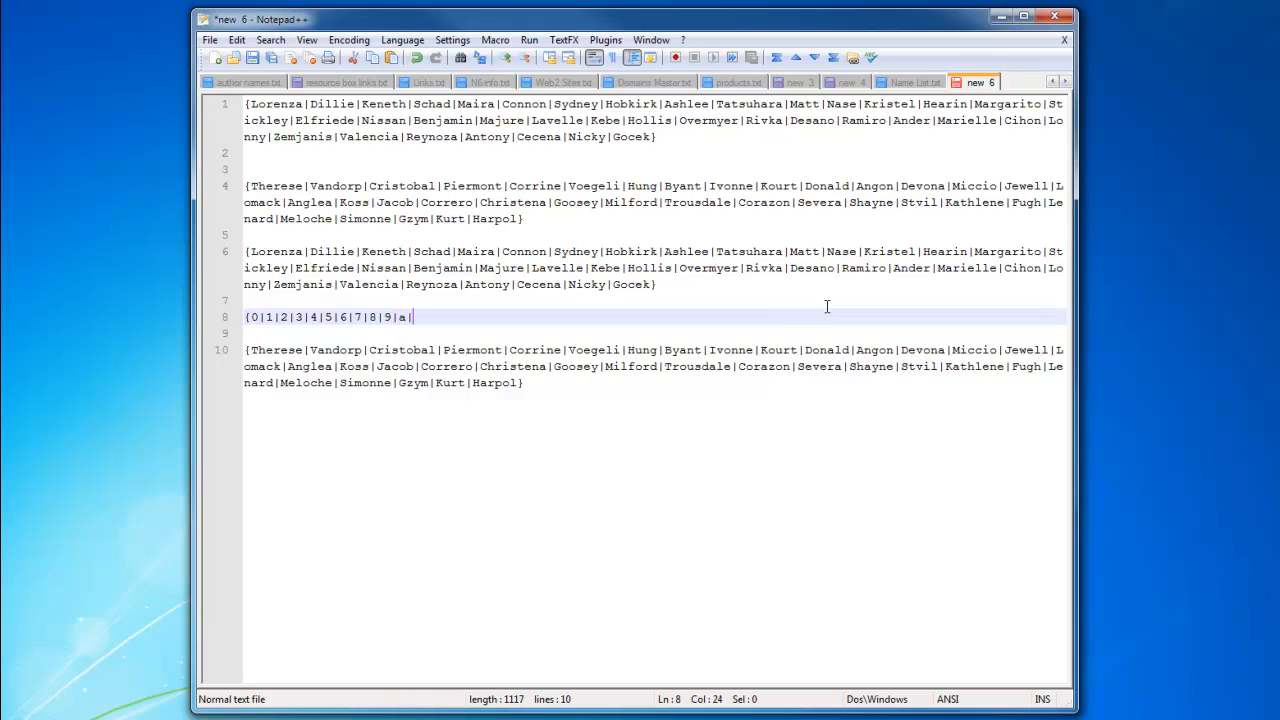
pyautogui.write('b|c|d|e|c')
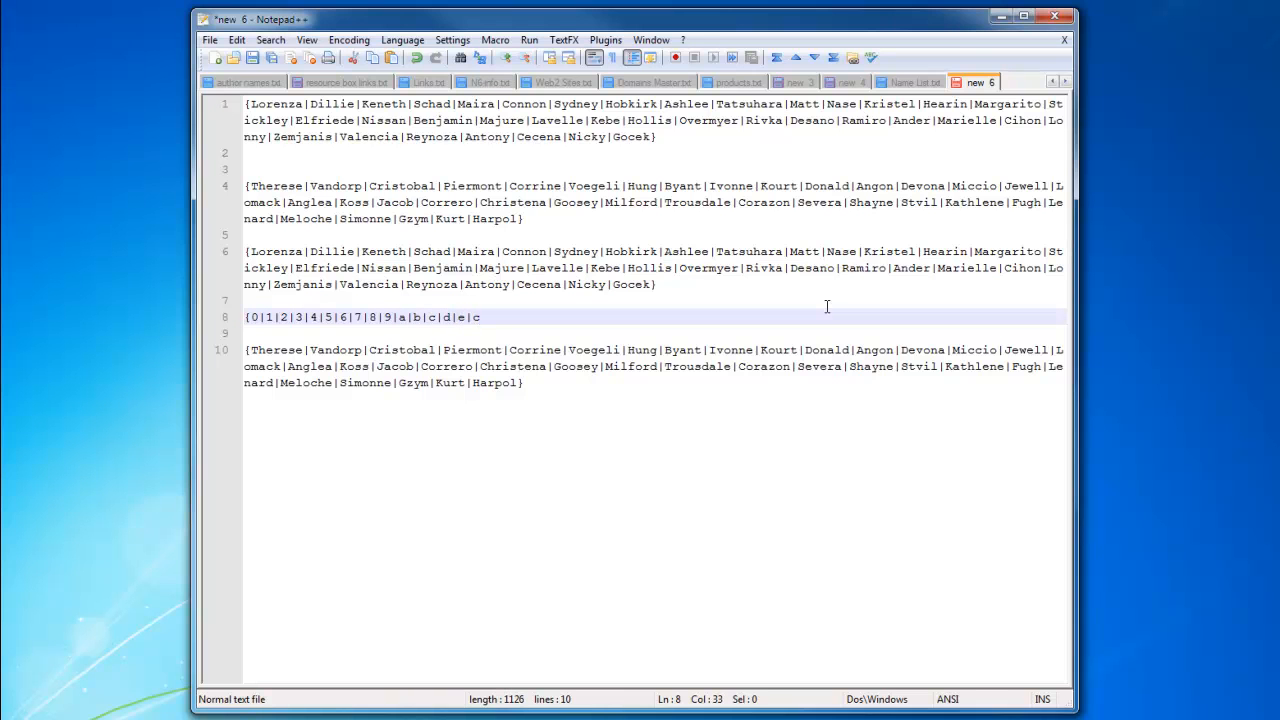
pyautogui.write('f|')
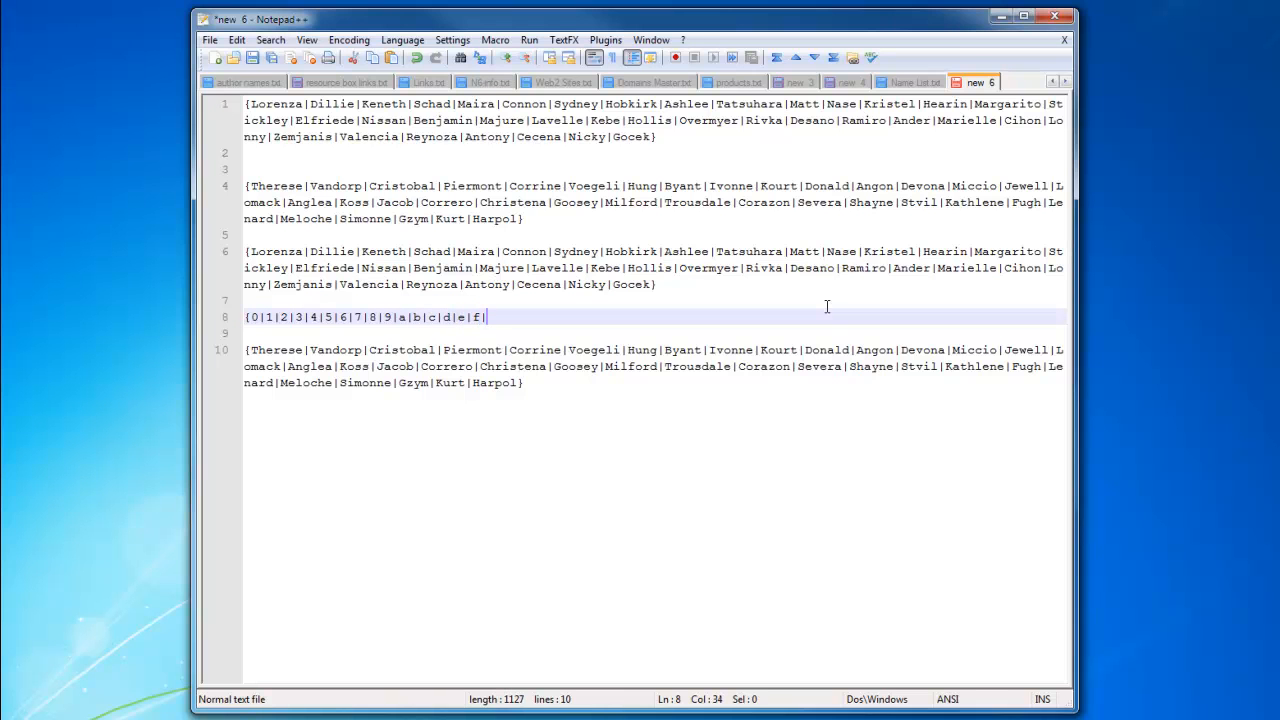
pyautogui.write('g')
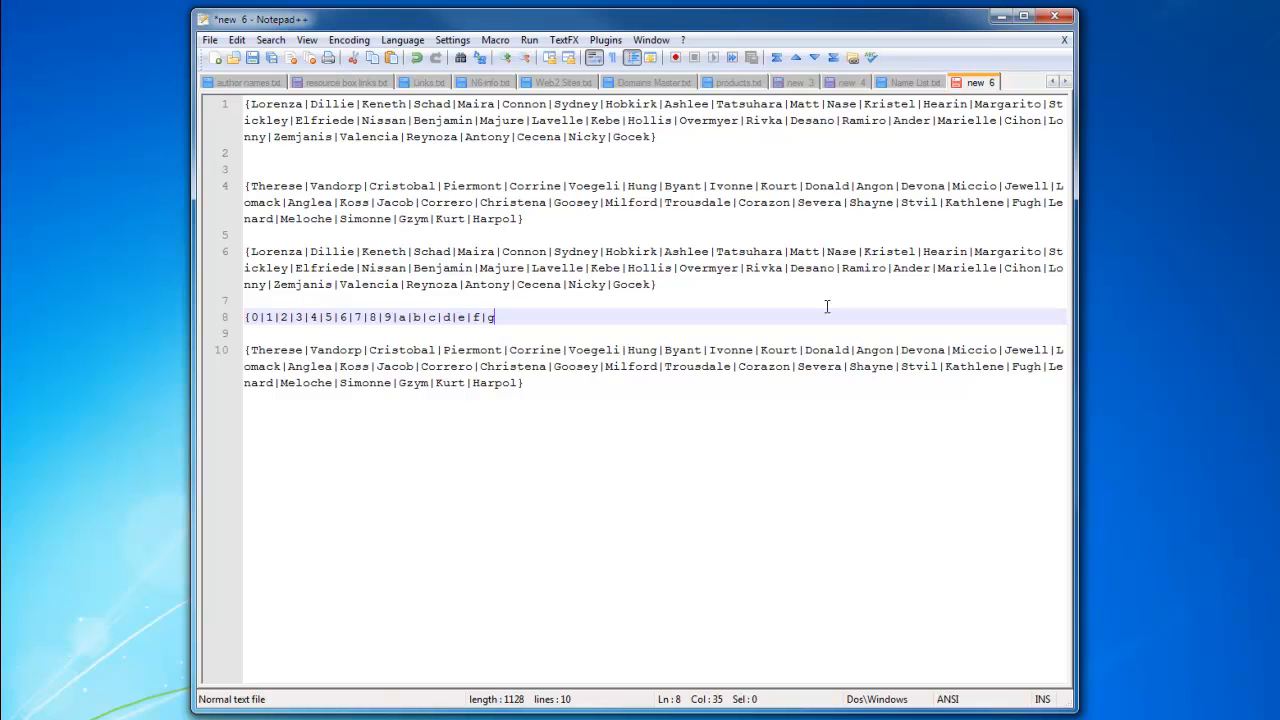
pyautogui.write('..."')
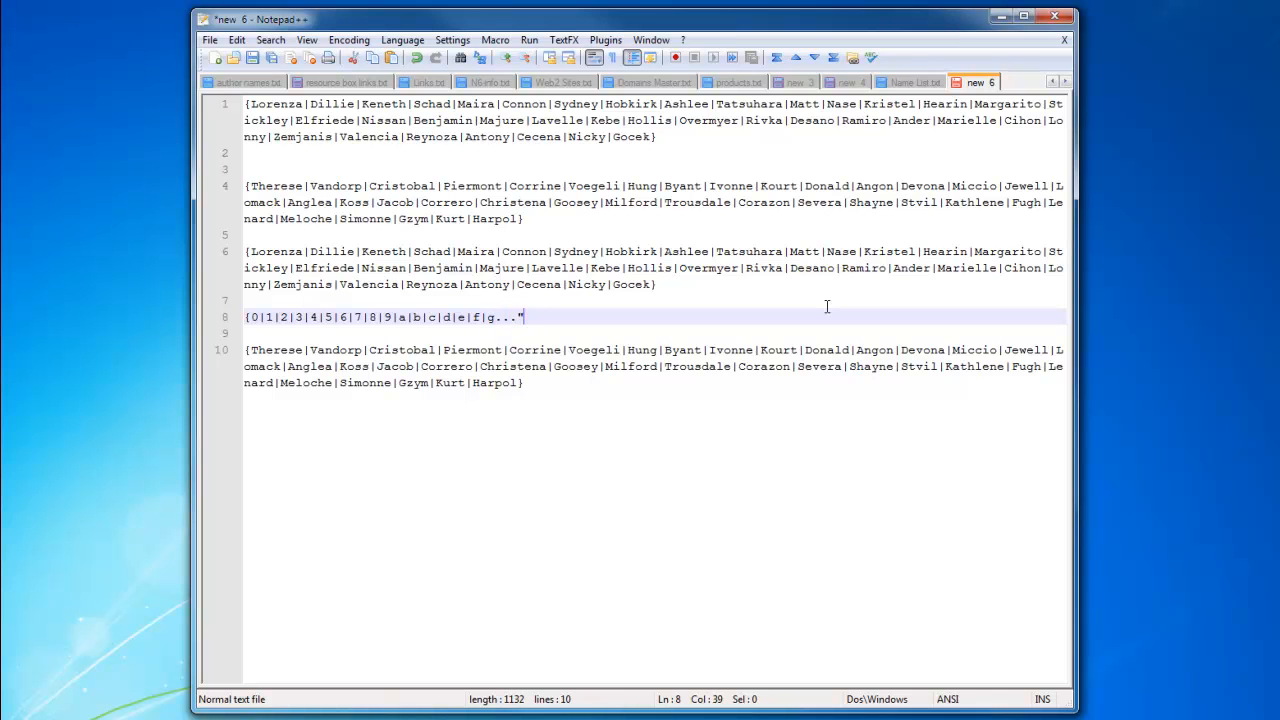
pyautogui.write('z}')
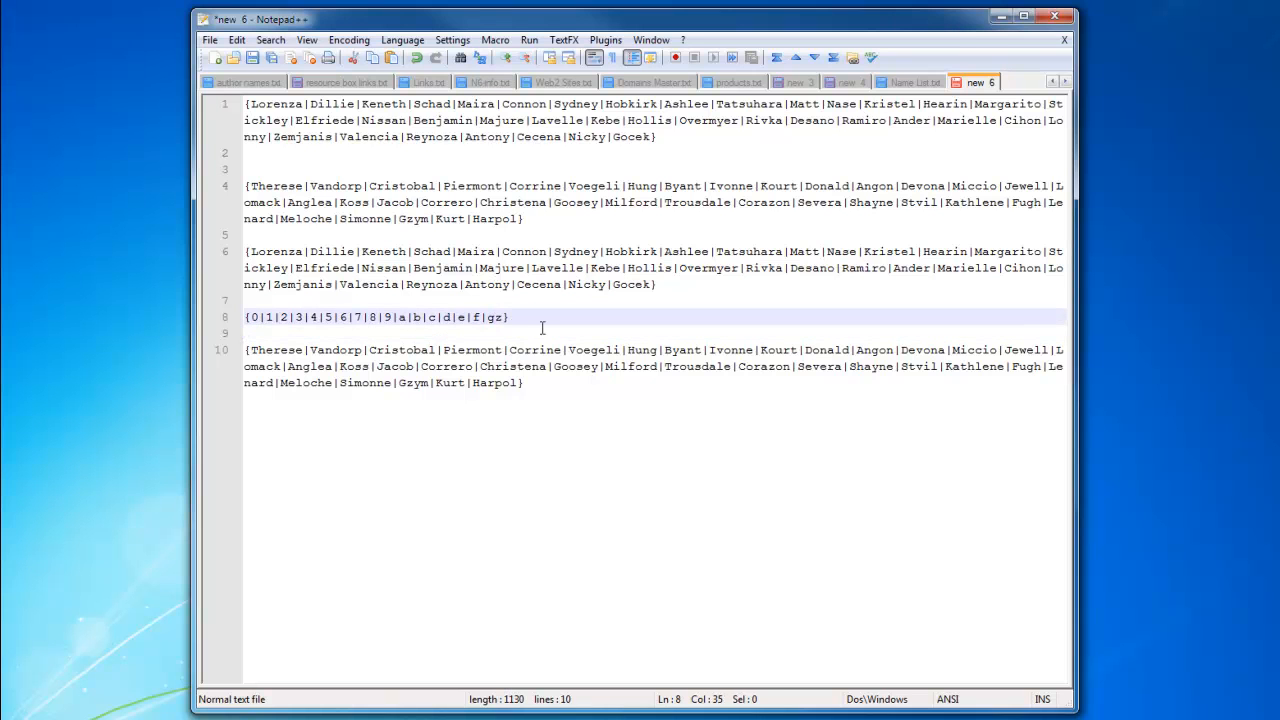
pyautogui.write('|z')
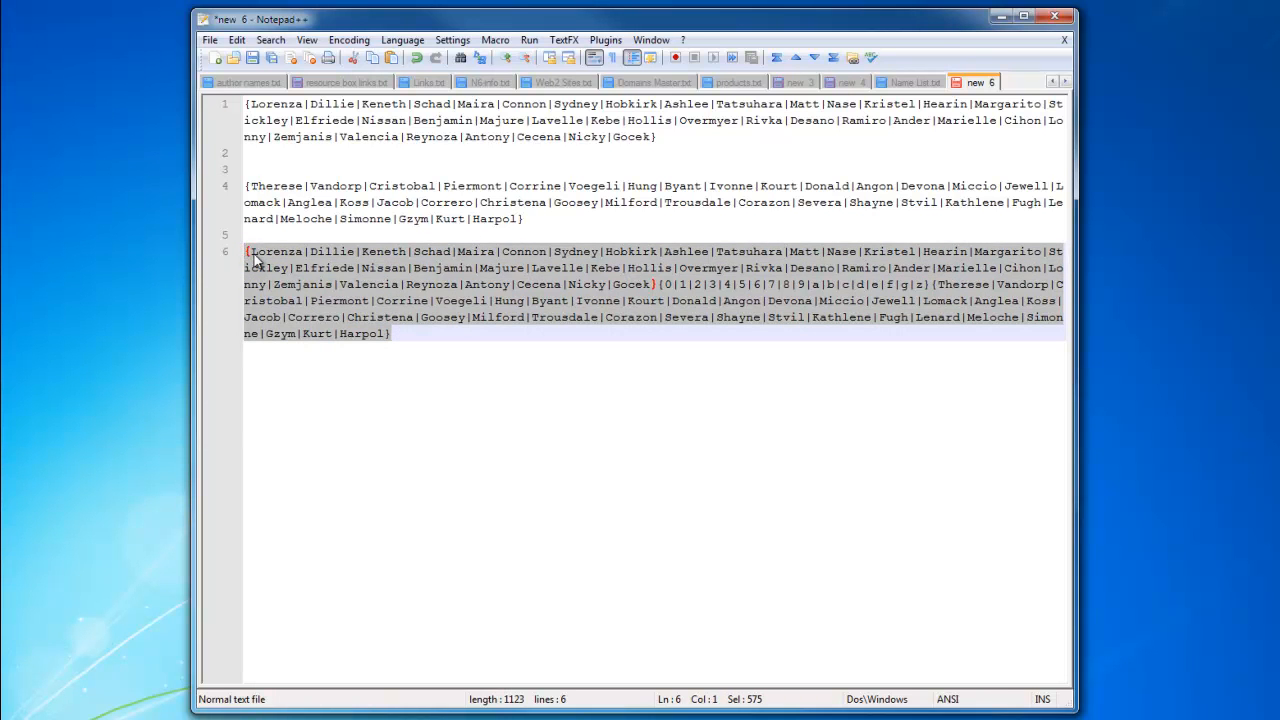
# Switch from Notepad++ to the MediaCollege Convert Text to Lowercase page in Firefox.
pyautogui.click(392, 332)
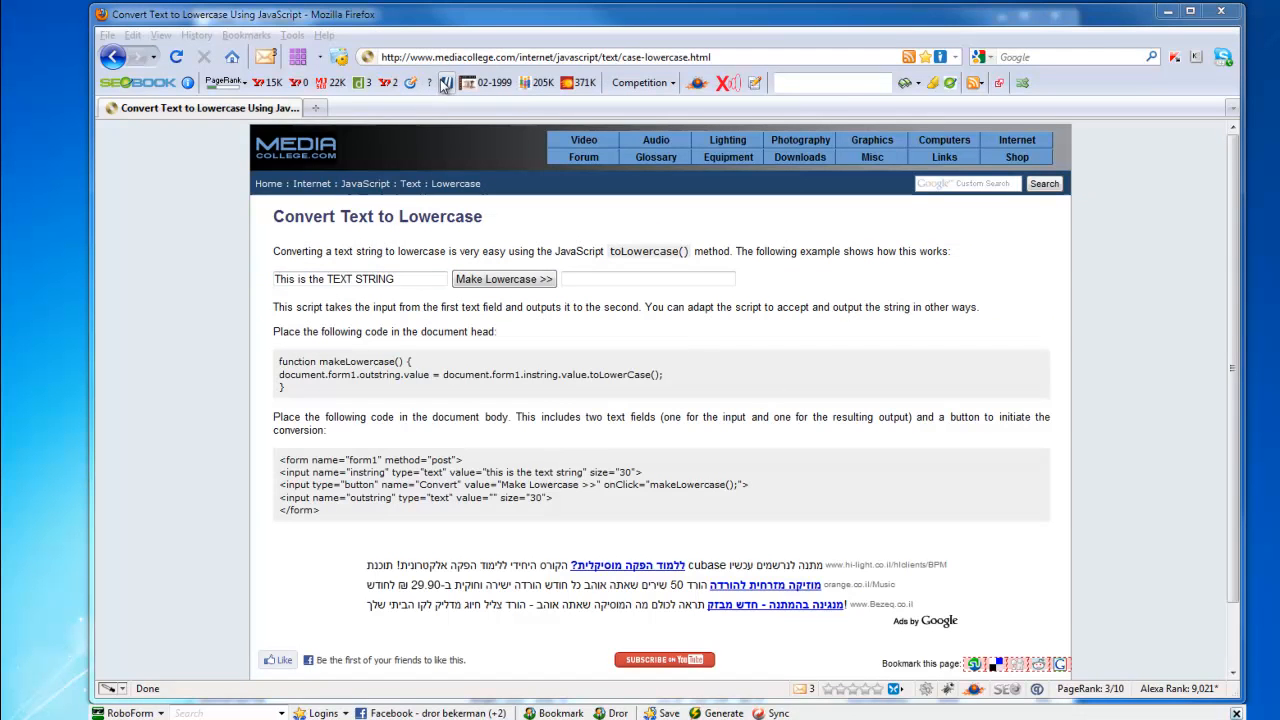
# Paste the combined spin line into the converter and make it lowercase.
pyautogui.click(360, 278)
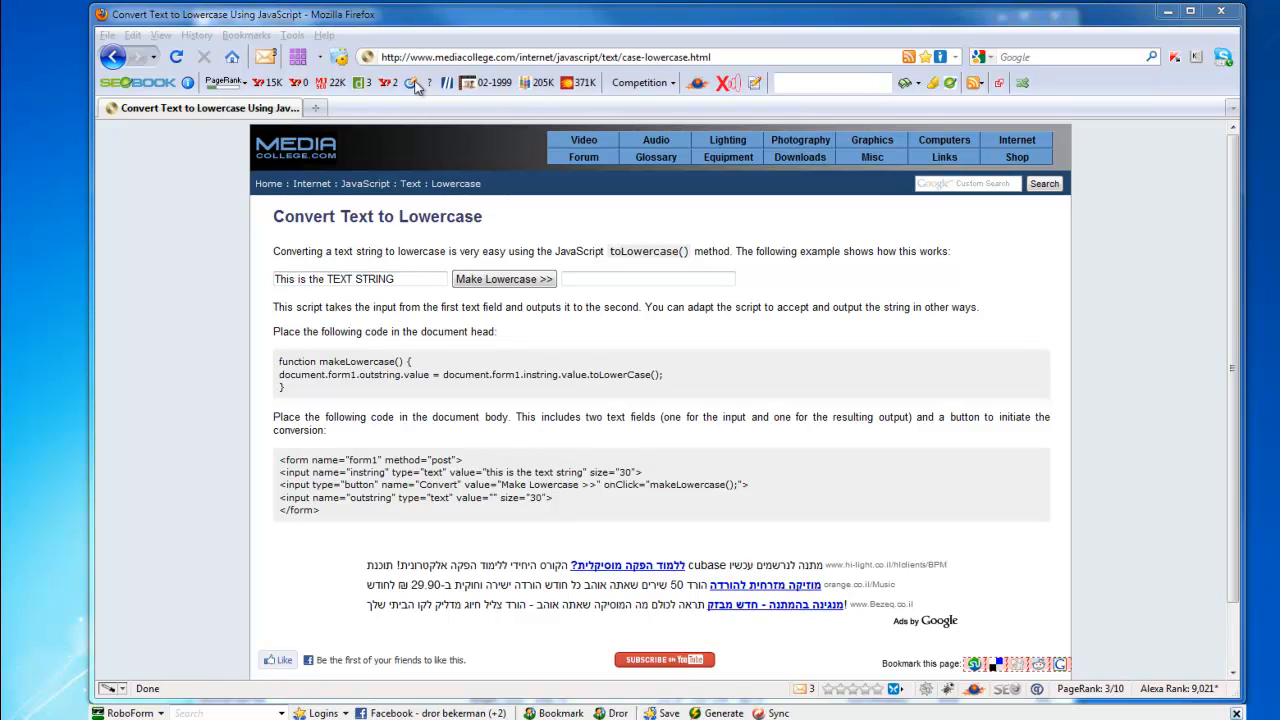
pyautogui.click(544, 56)
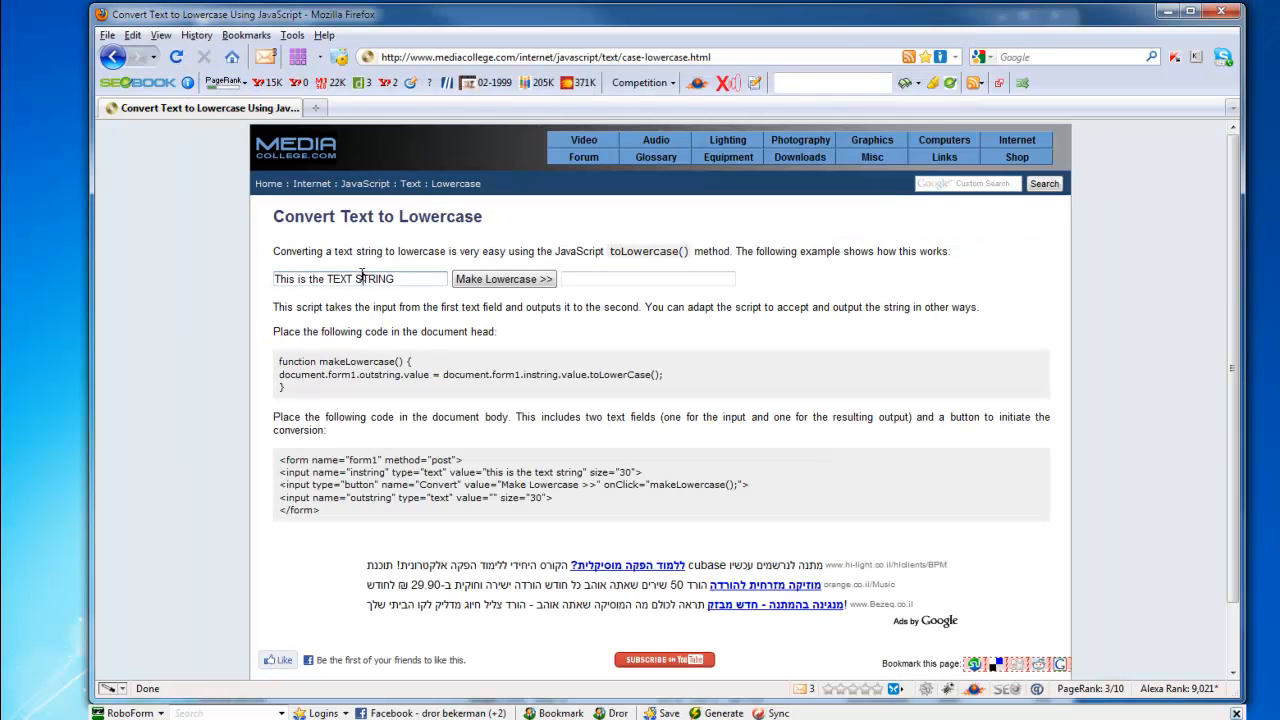
pyautogui.click(504, 280)
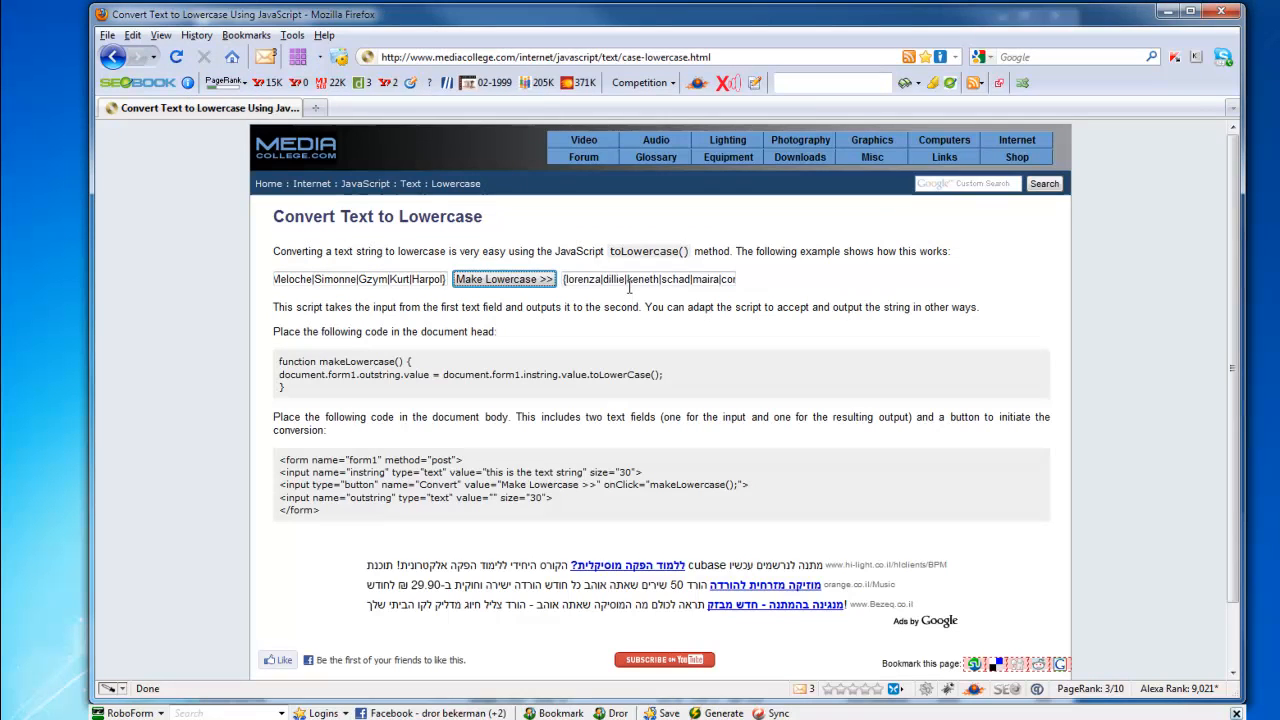
pyautogui.click(504, 280)
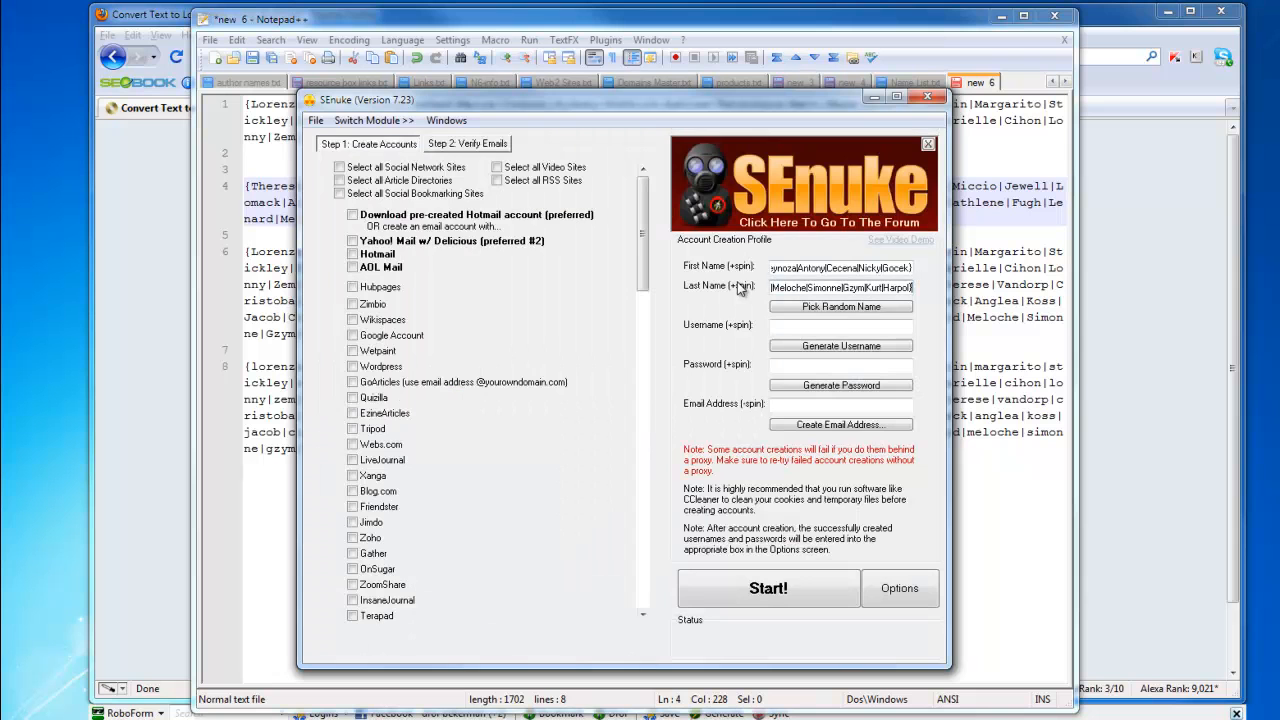
# Paste the lowercase spin list from the converter page into the Username (+spin) entry.
pyautogui.tripleClick(840, 268)
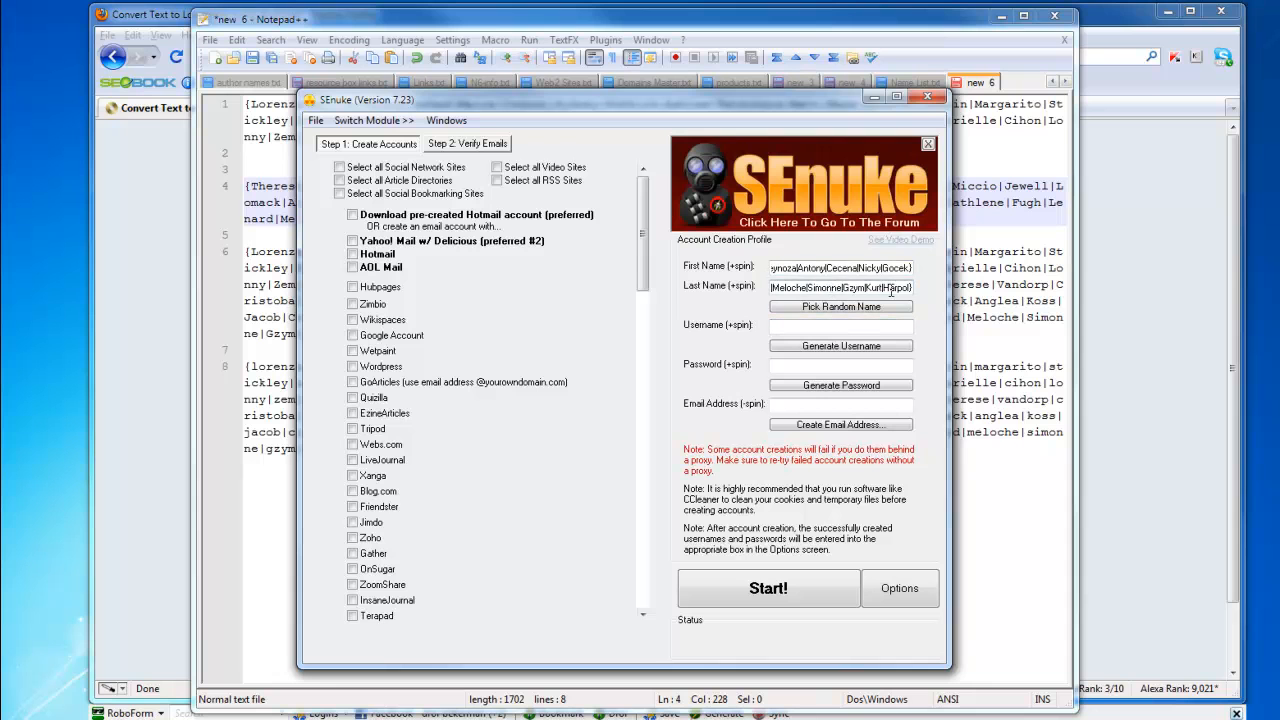
pyautogui.click(840, 306)
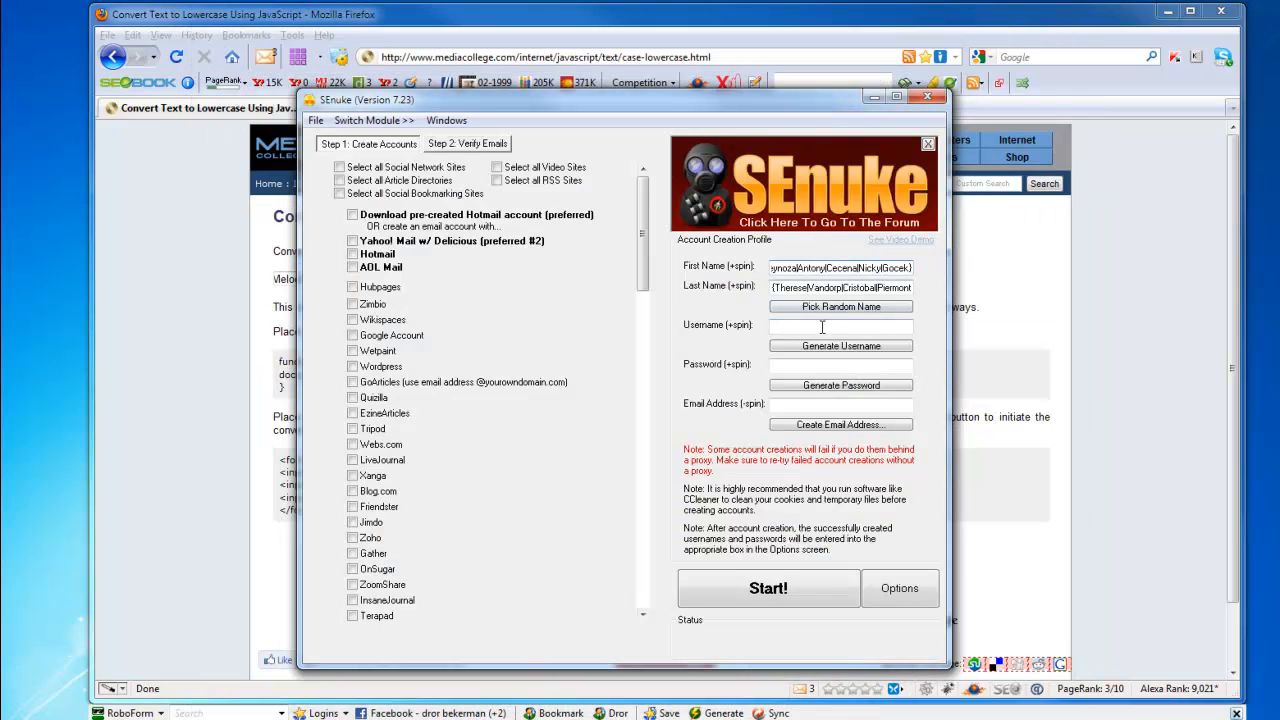
pyautogui.click(840, 344)
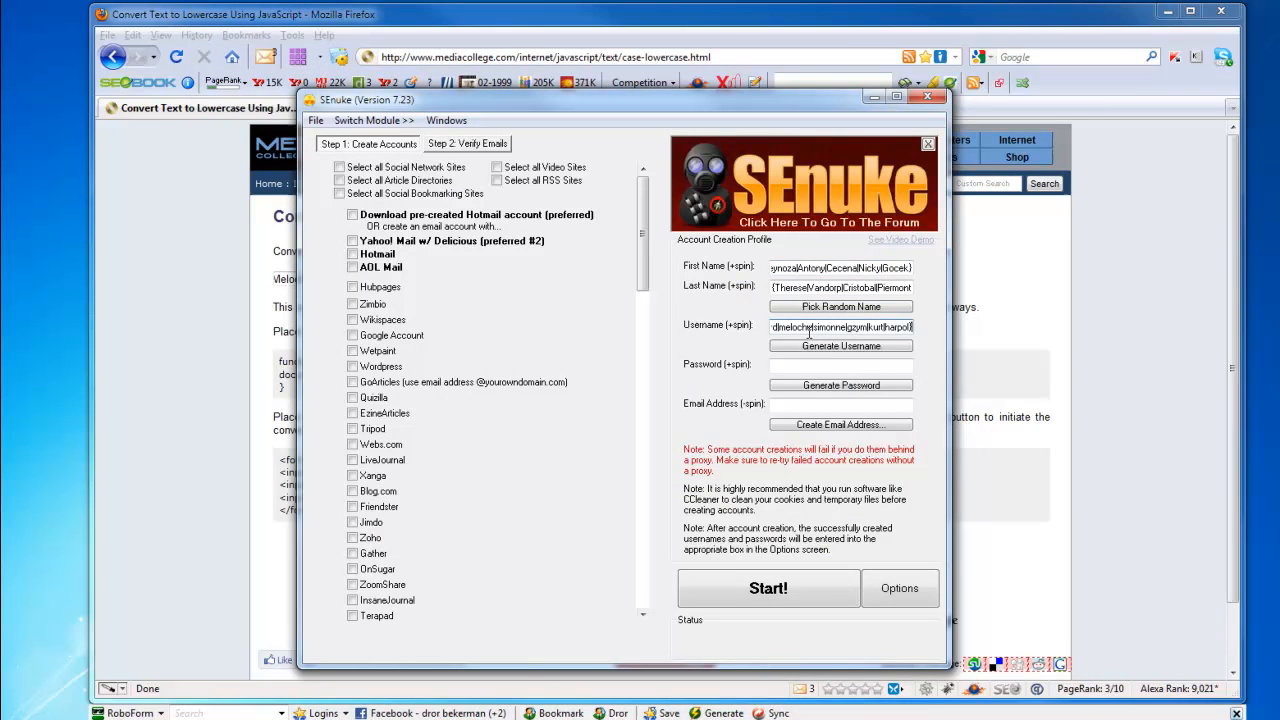